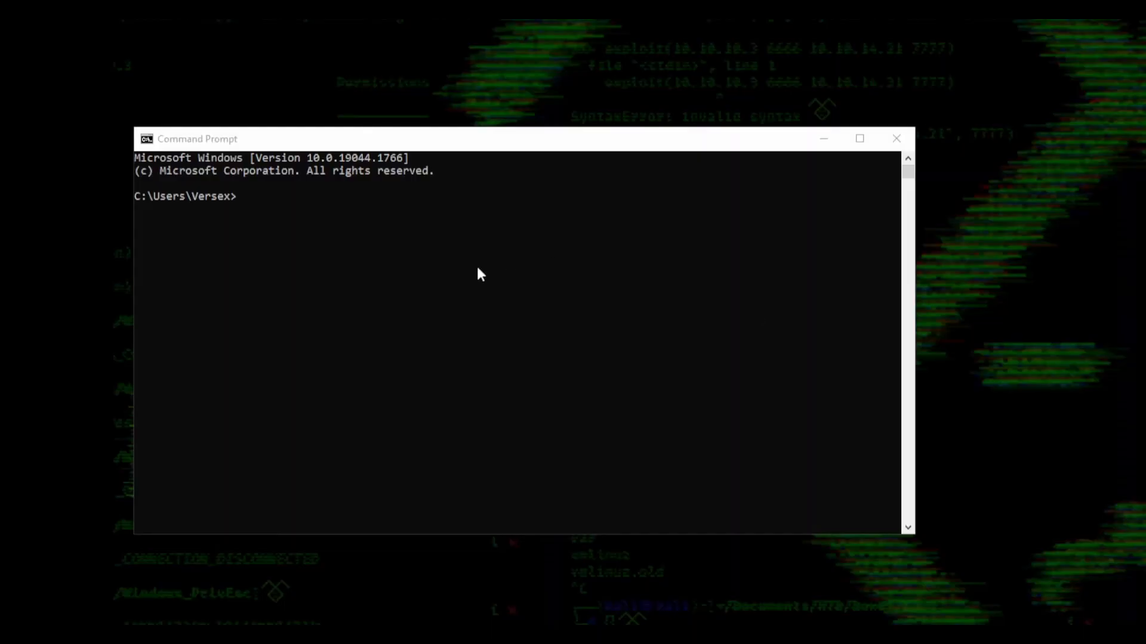
# Run ipconfig to find the adapters' IPv4 addresses, then close Command Prompt.
pyautogui.write('ip')
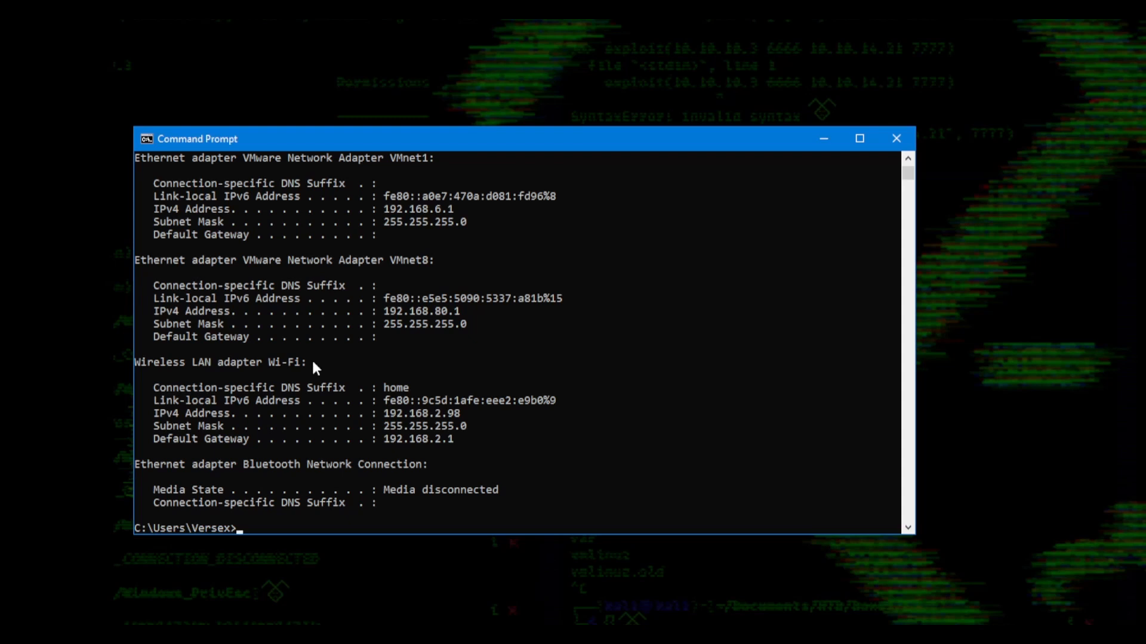
pyautogui.scroll(3)
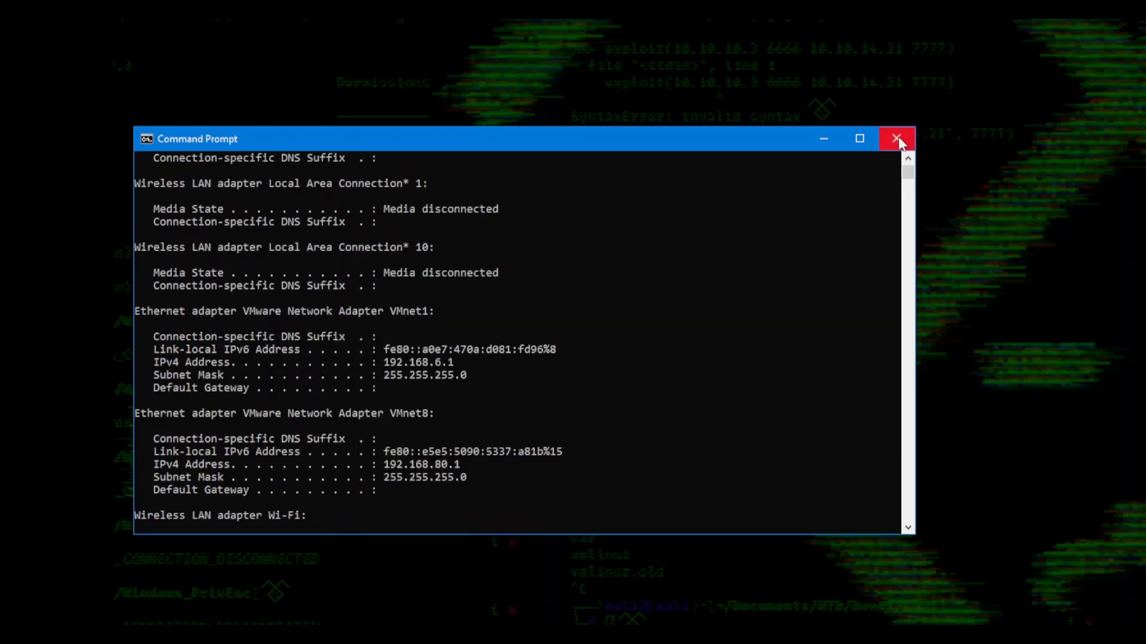
pyautogui.click(898, 140)
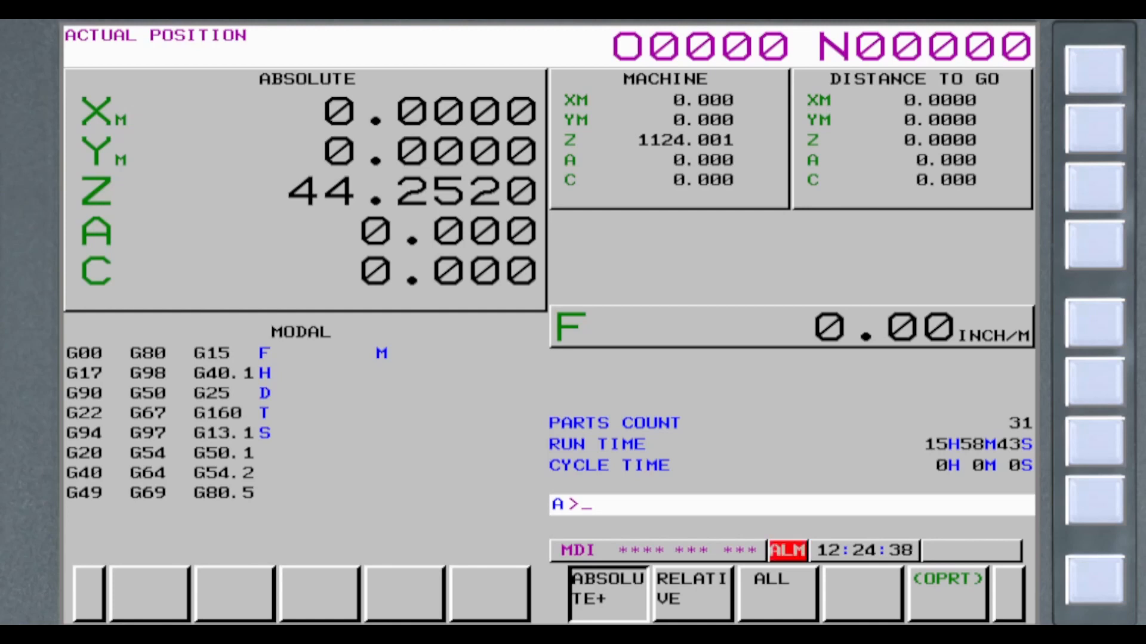
# Show relative positions, then all positions, return to relative, and open parameters.
pyautogui.click(692, 588)
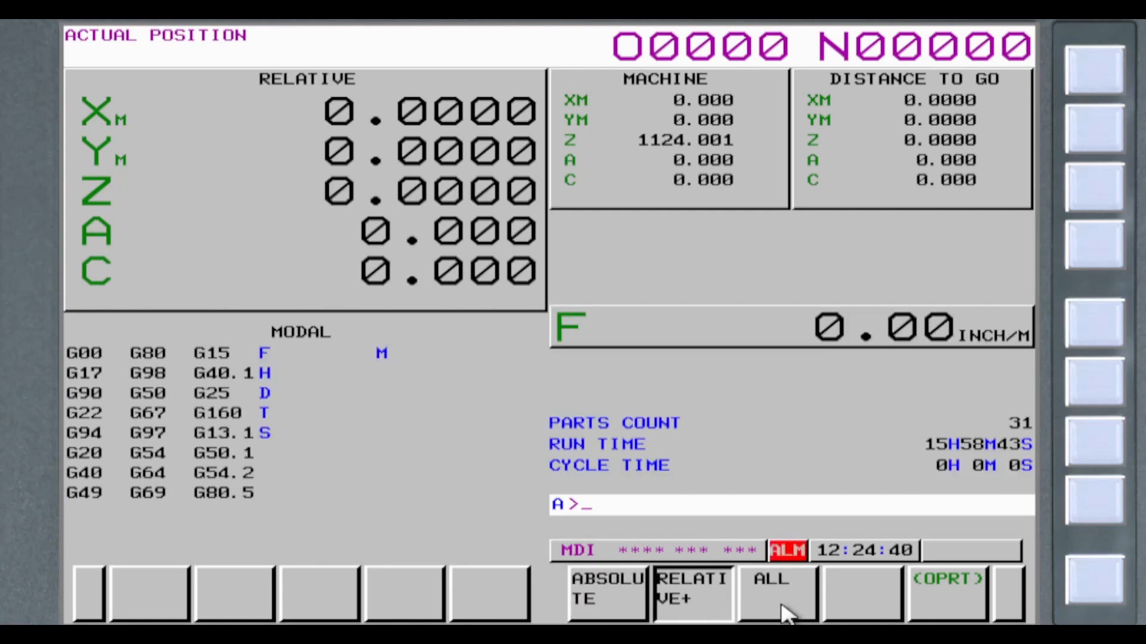
pyautogui.click(778, 593)
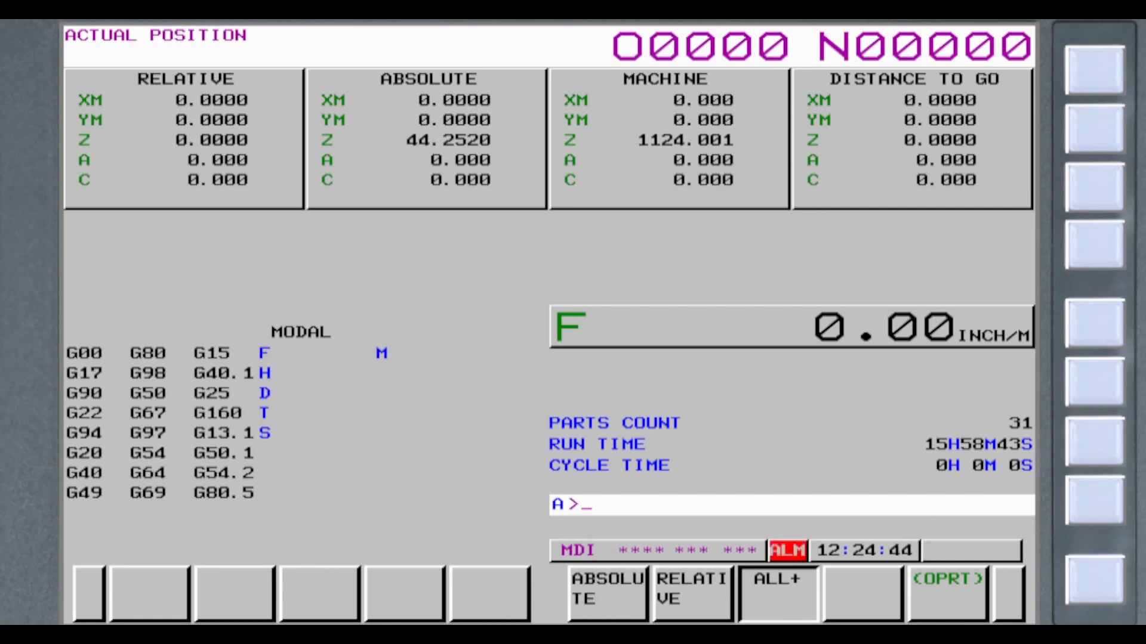
pyautogui.moveTo(465, 603)
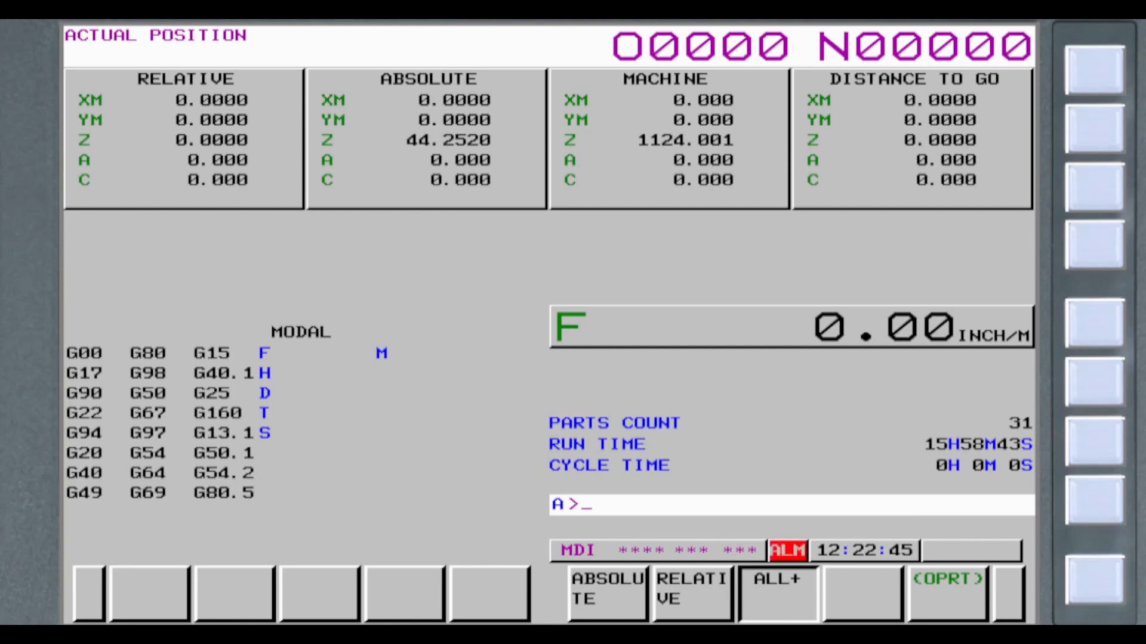
pyautogui.click(690, 590)
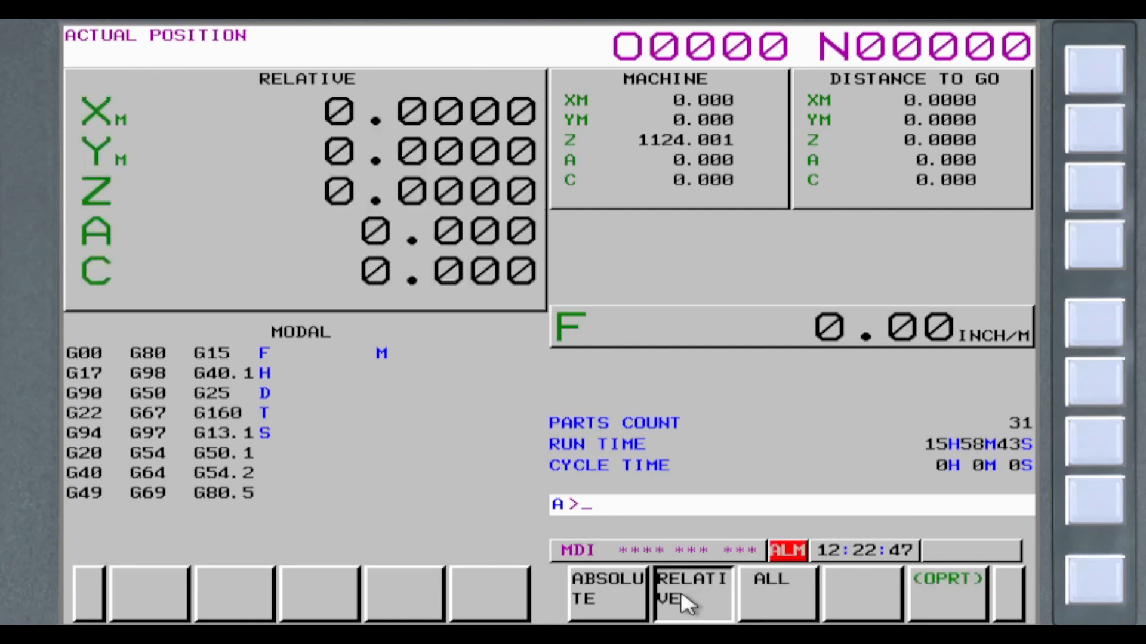
pyautogui.click(608, 589)
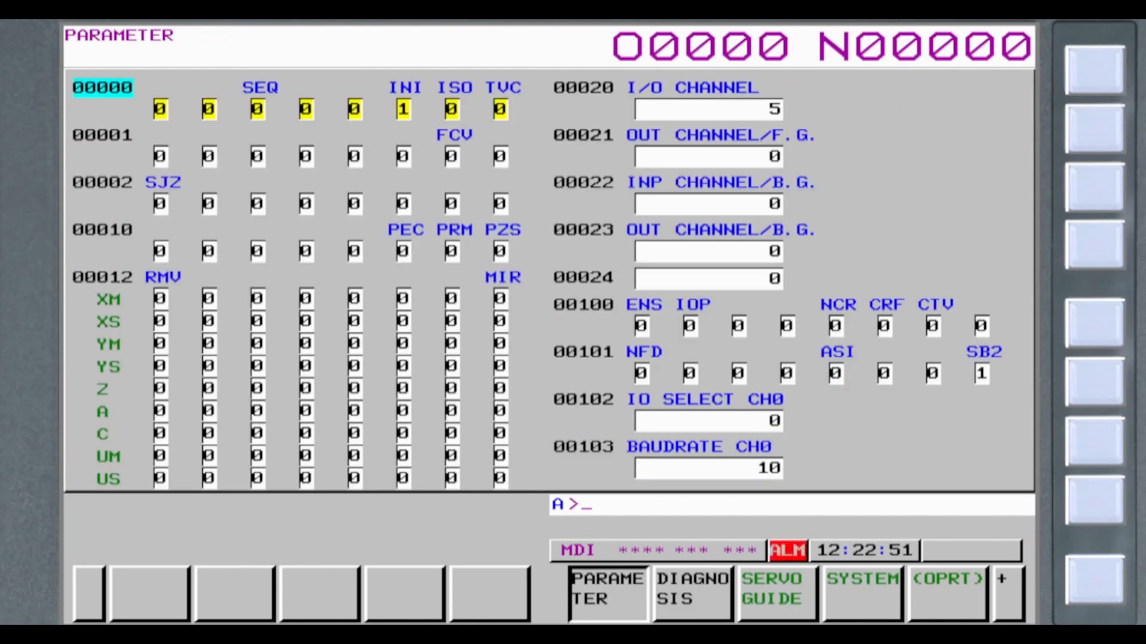
# Page to the next set of parameter functions on the controller.
pyautogui.click(1008, 585)
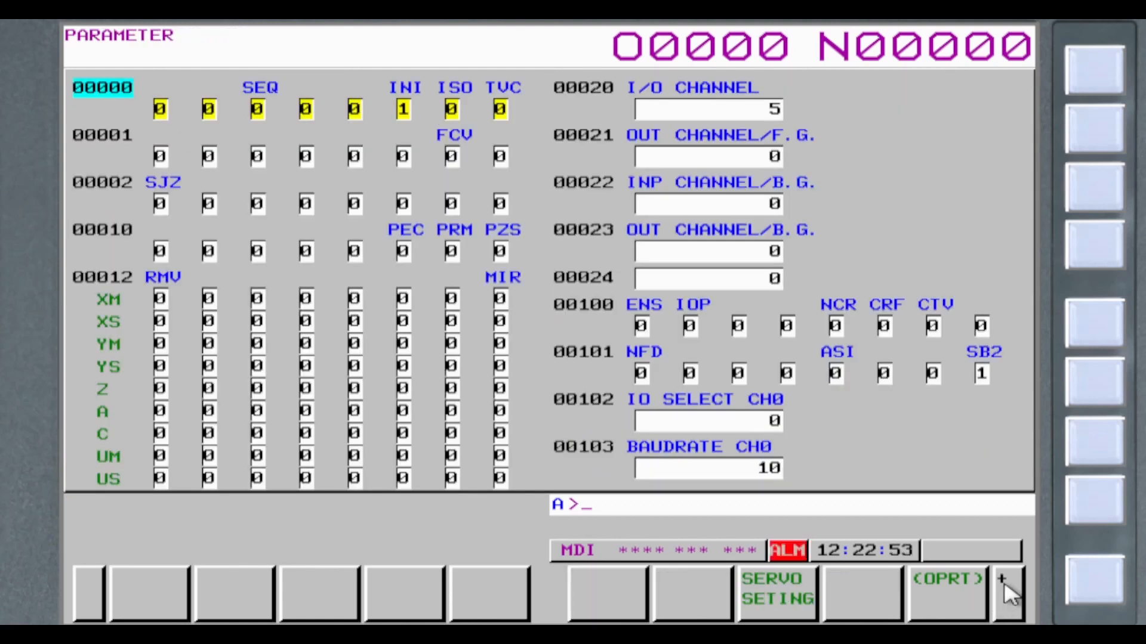
pyautogui.click(1008, 592)
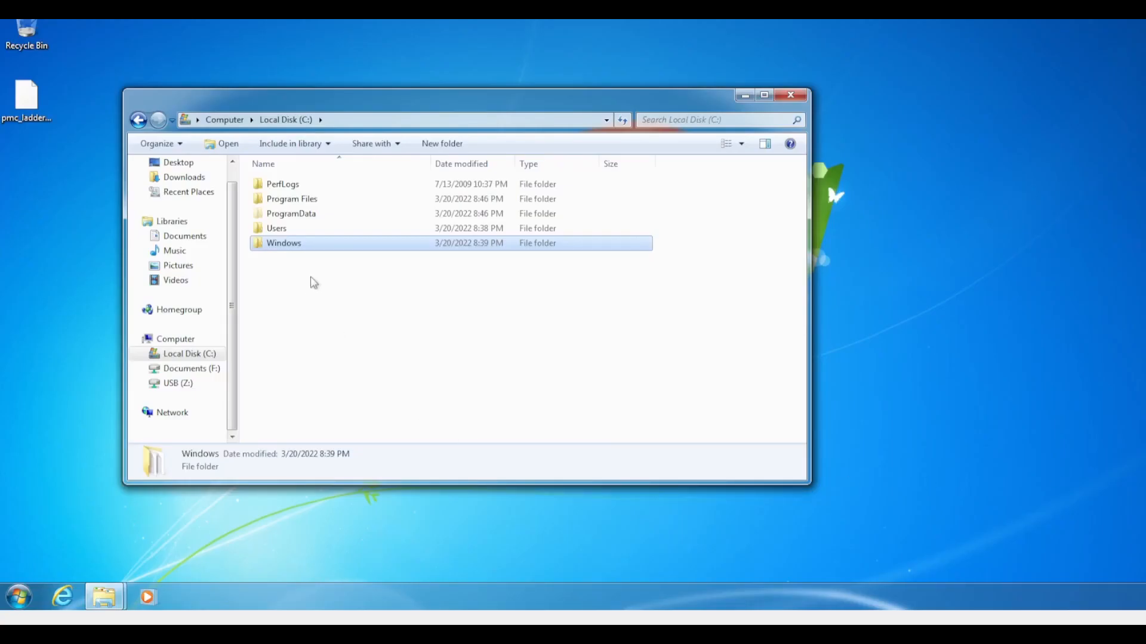
pyautogui.moveTo(312, 244)
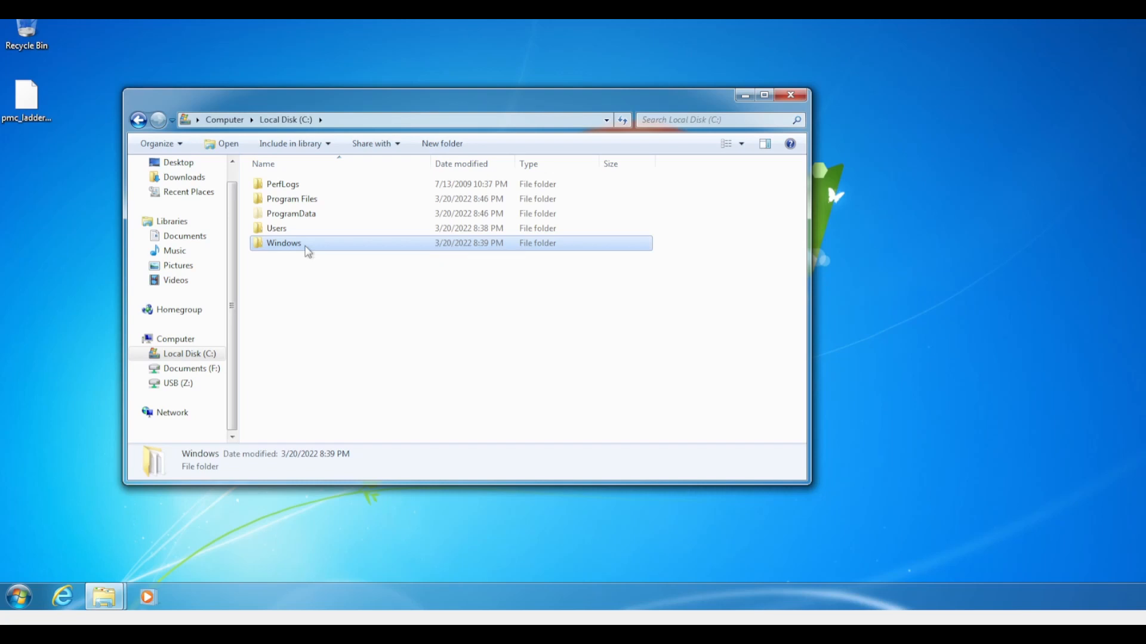
# Open Windows > System32 and bring up actions for the selected Fwlib DLLs.
pyautogui.doubleClick(283, 243)
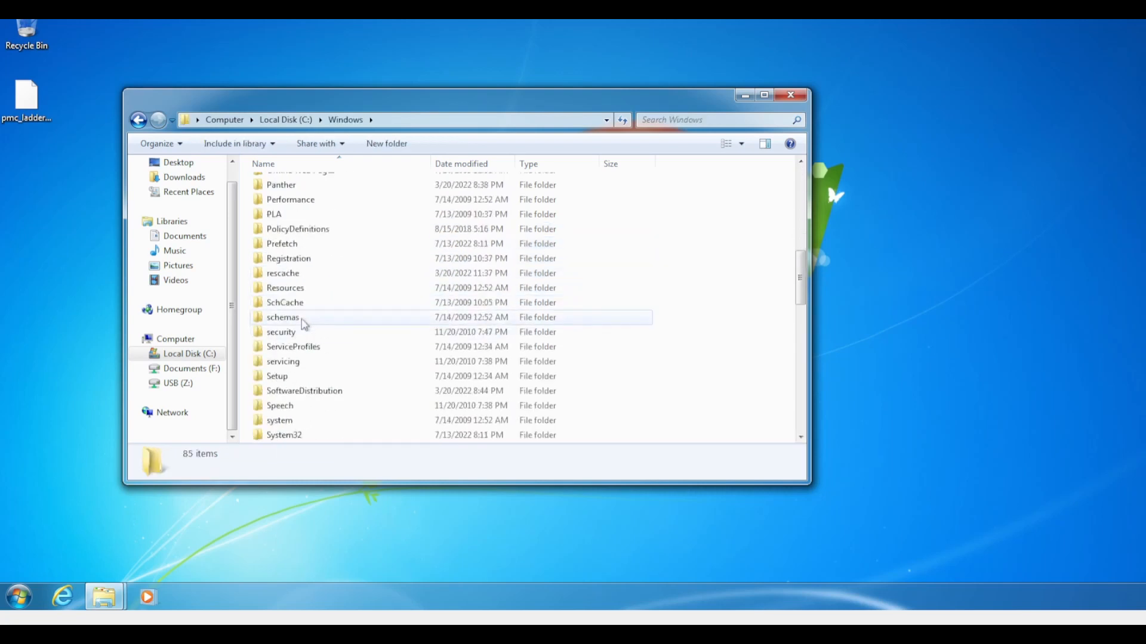
pyautogui.doubleClick(284, 435)
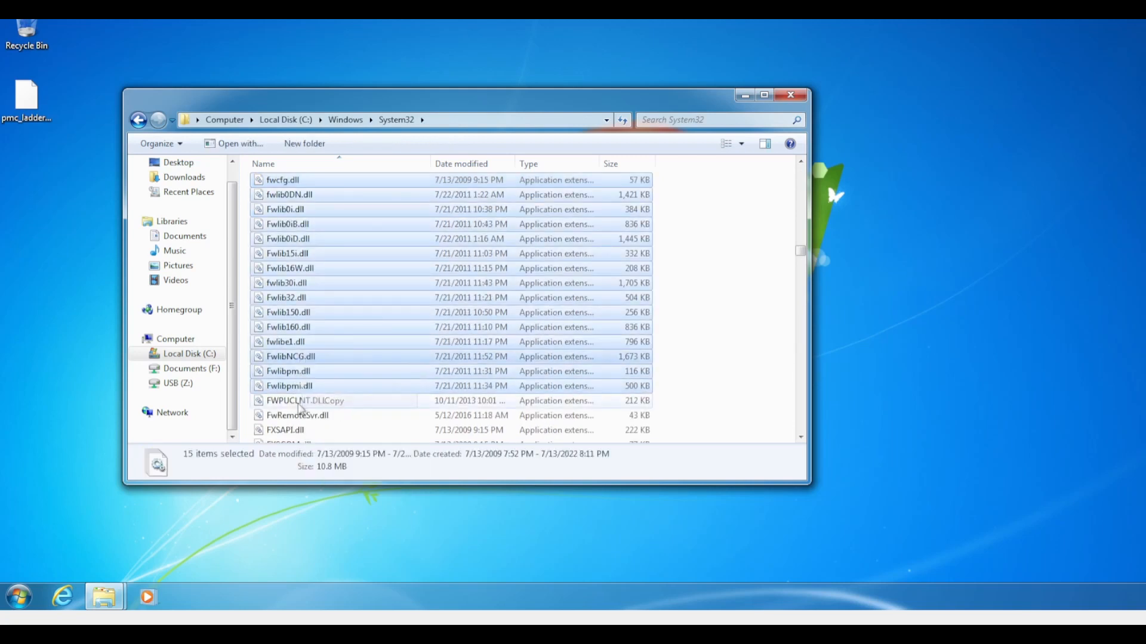
pyautogui.rightClick(178, 383)
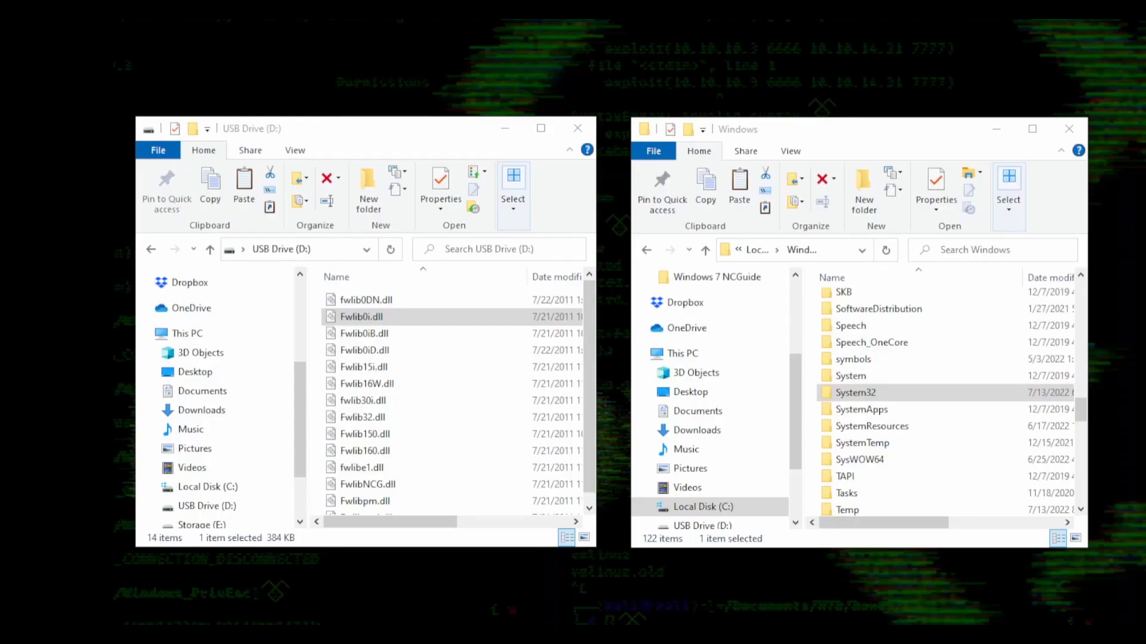
# Copy the Fwlib DLLs from USB Drive (D:) into System32 with administrator permission.
pyautogui.click(366, 384)
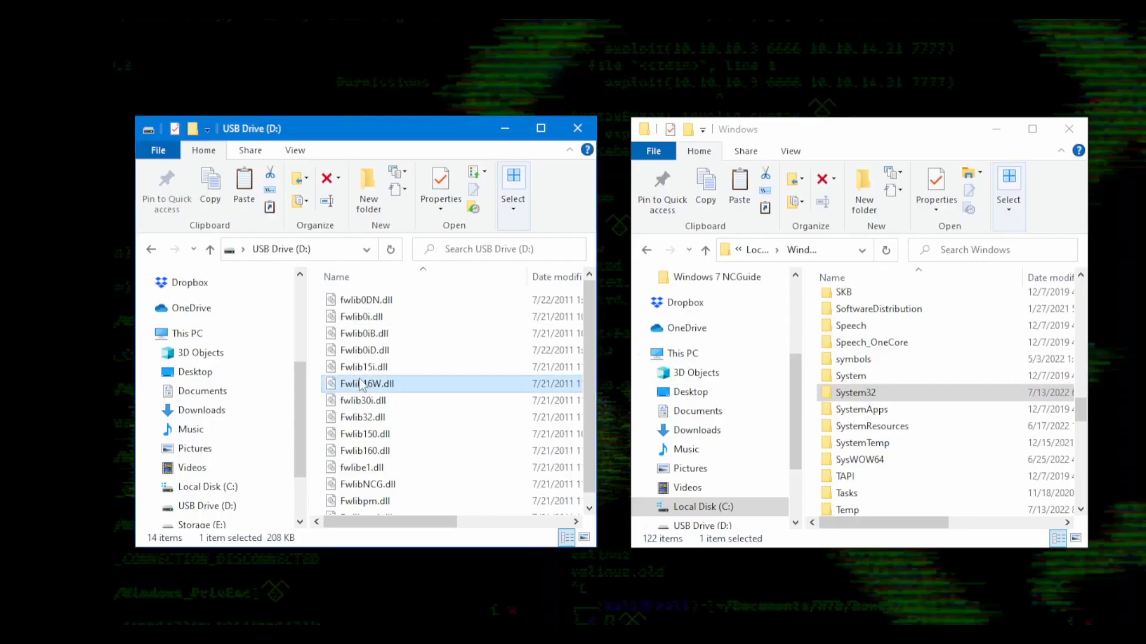
pyautogui.rightClick(365, 383)
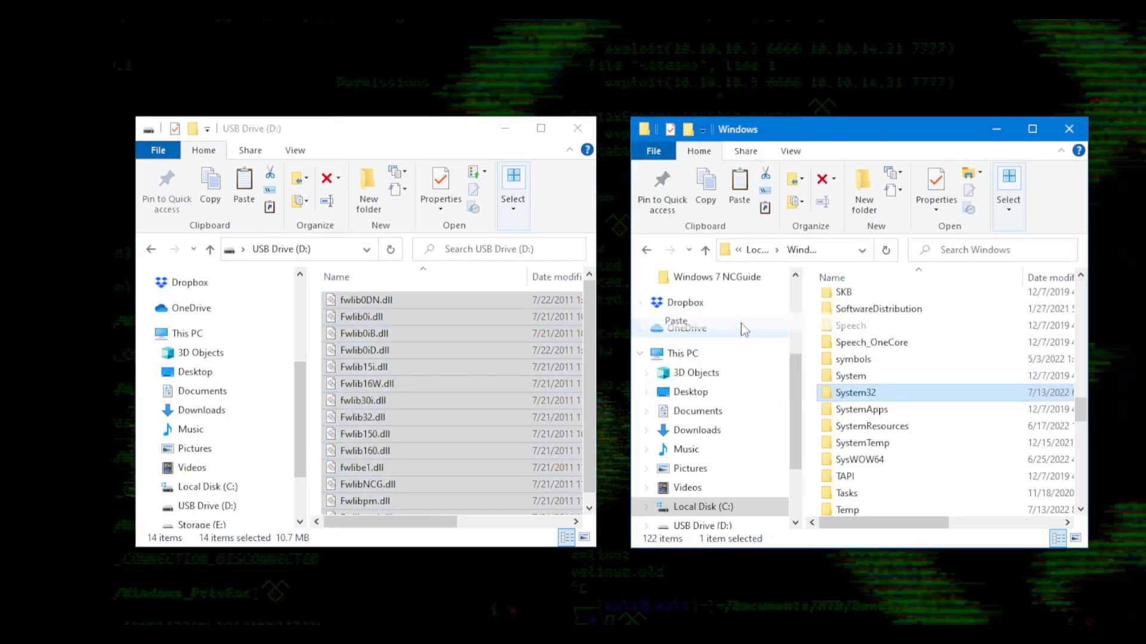
pyautogui.click(675, 321)
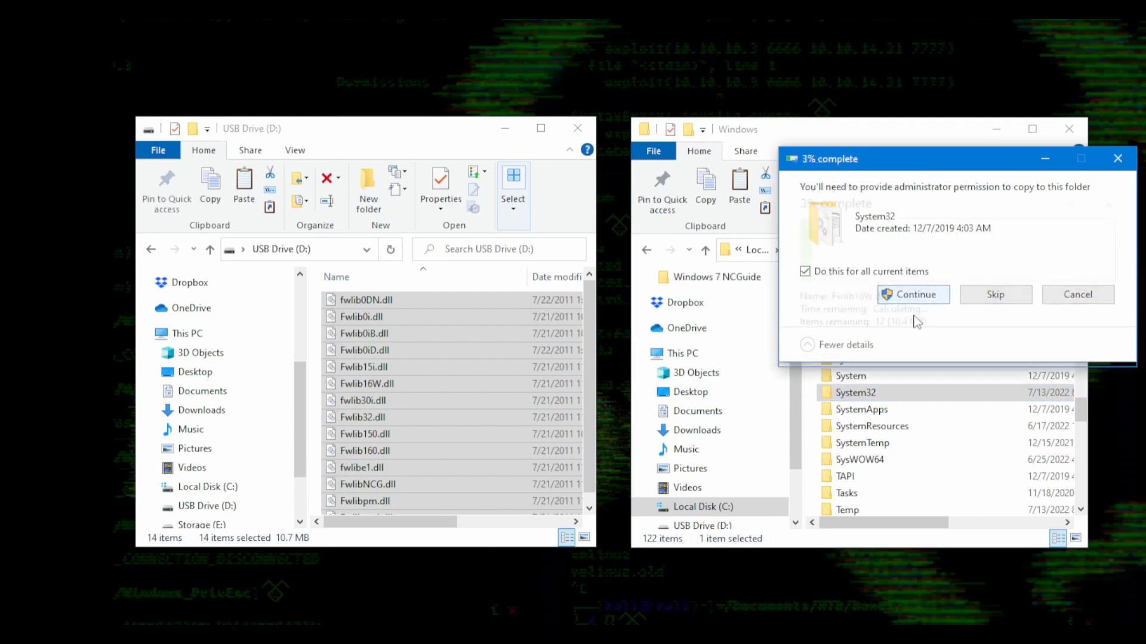
pyautogui.click(912, 294)
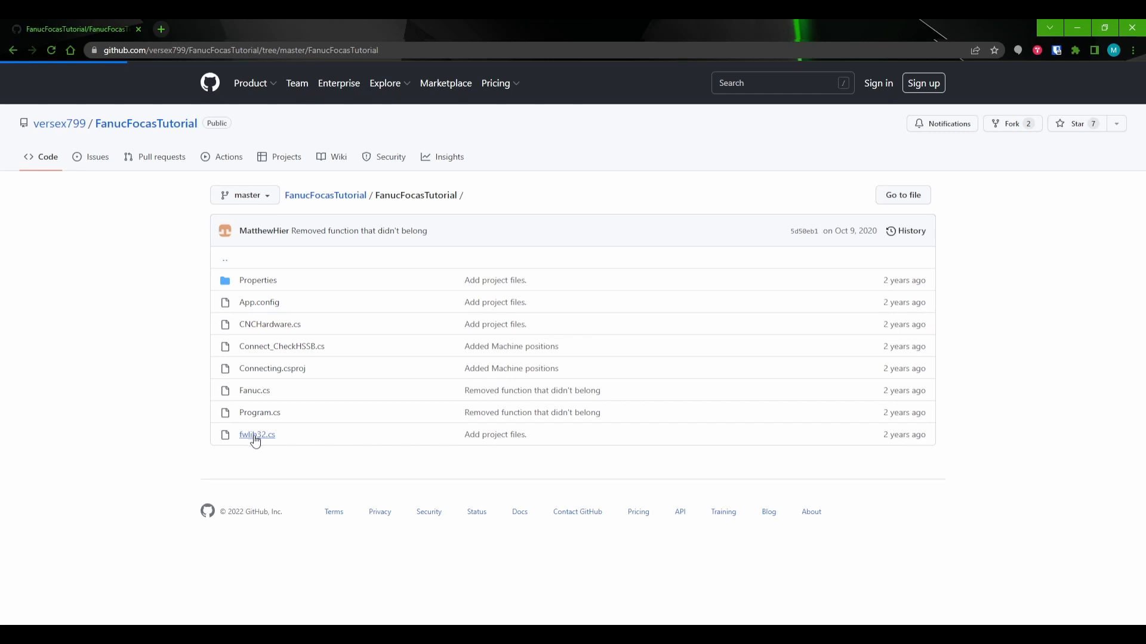
# Open fwlib32.cs and scroll through its FOCAS struct declarations.
pyautogui.click(256, 434)
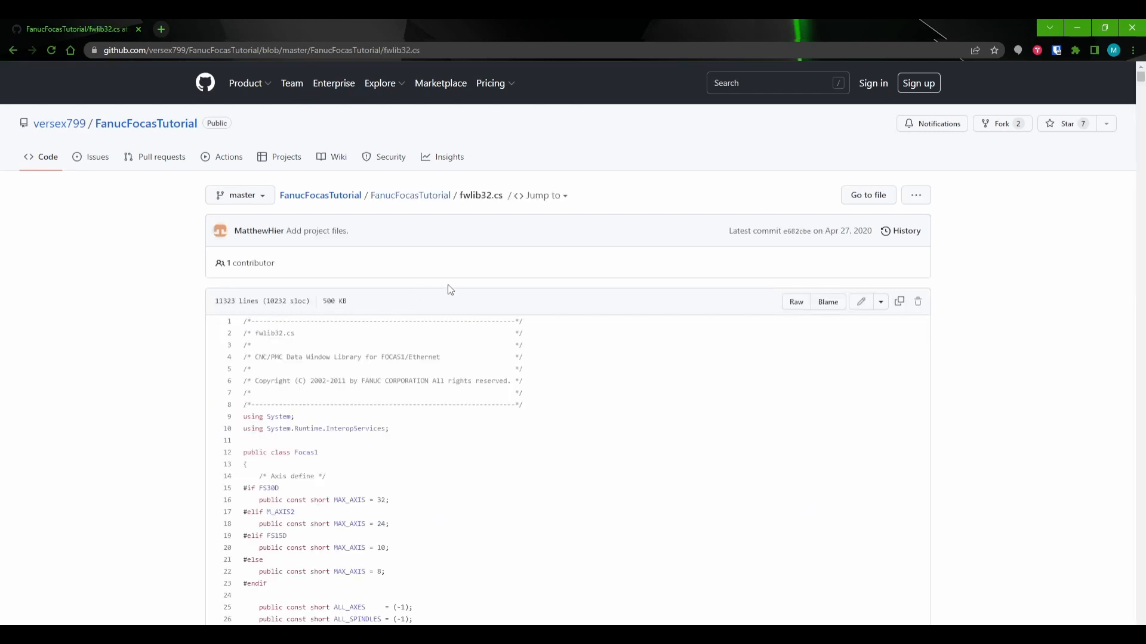
pyautogui.scroll(-3)
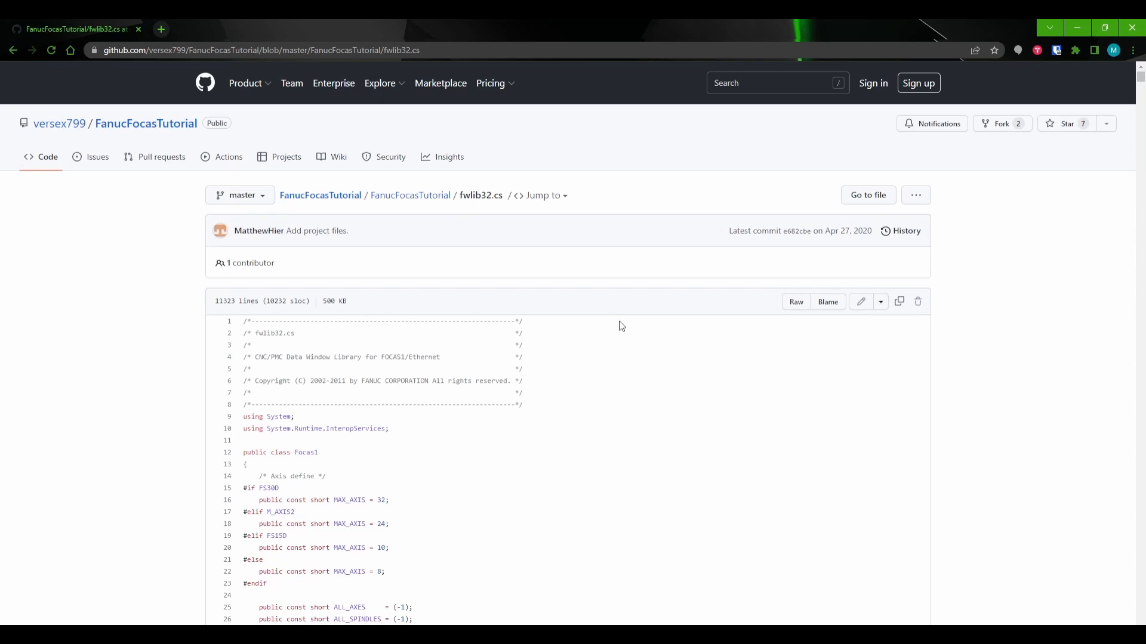
pyautogui.moveTo(1135, 98)
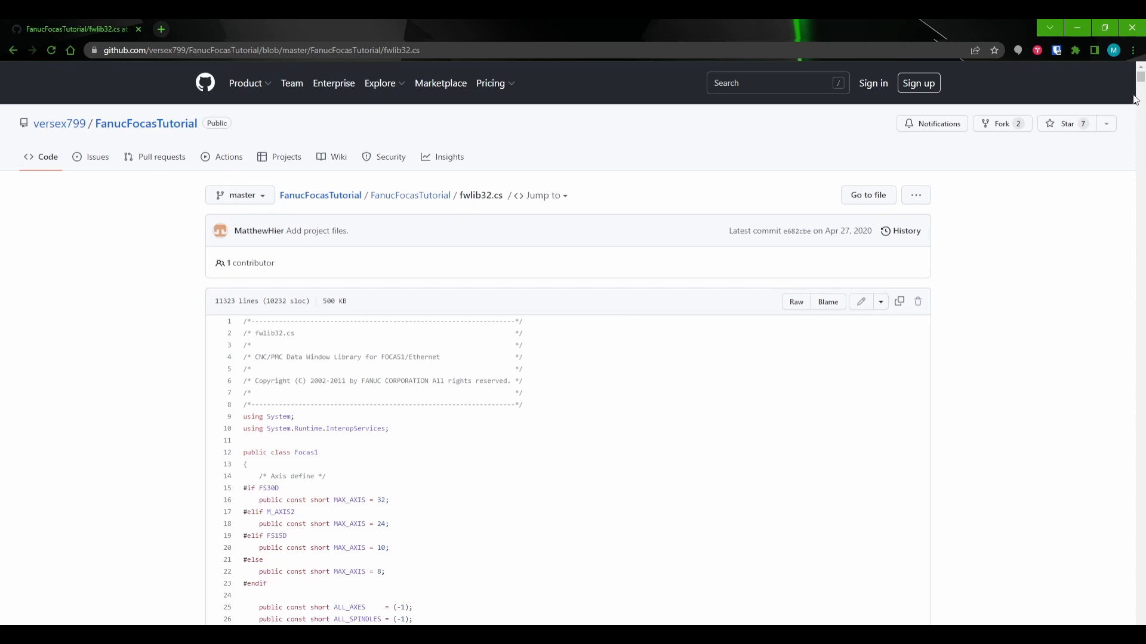
pyautogui.scroll(-3)
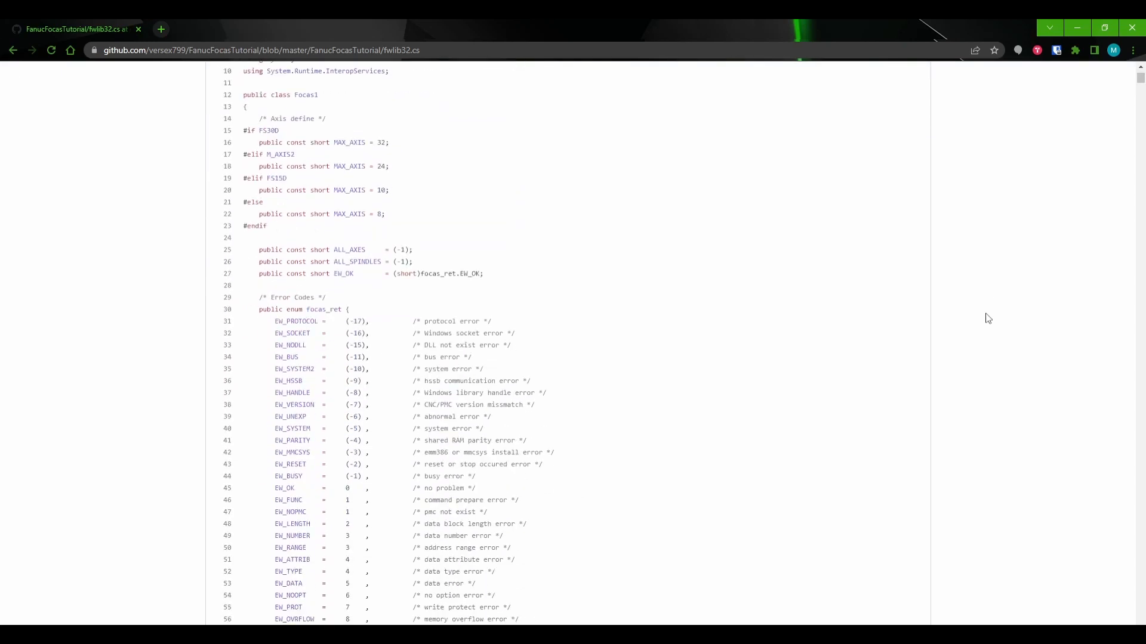
pyautogui.scroll(-3)
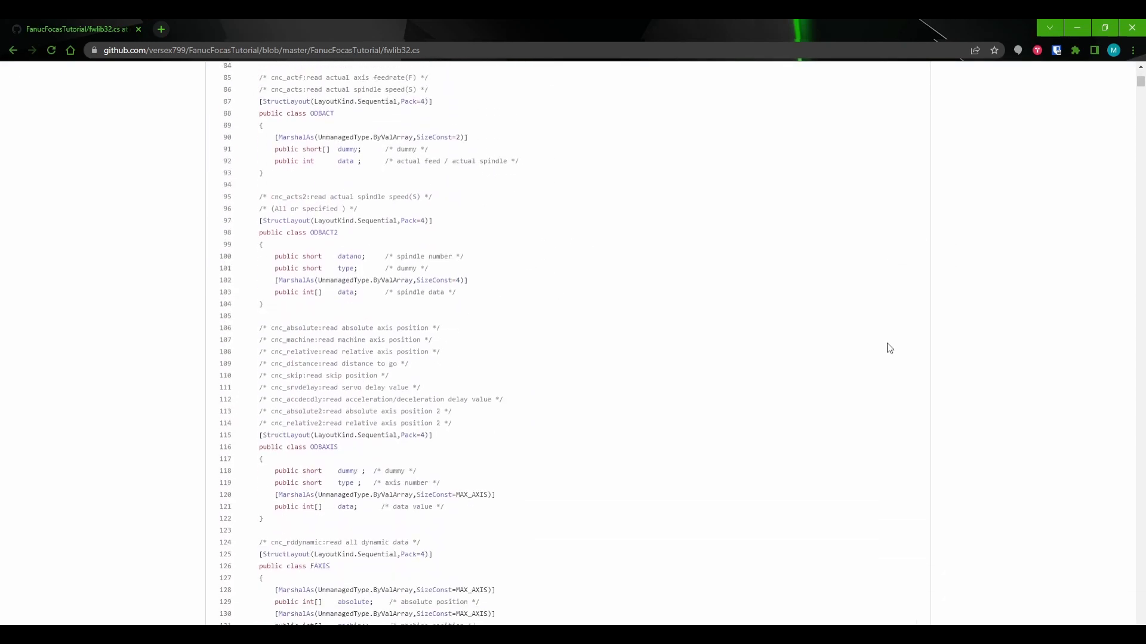
pyautogui.scroll(-3)
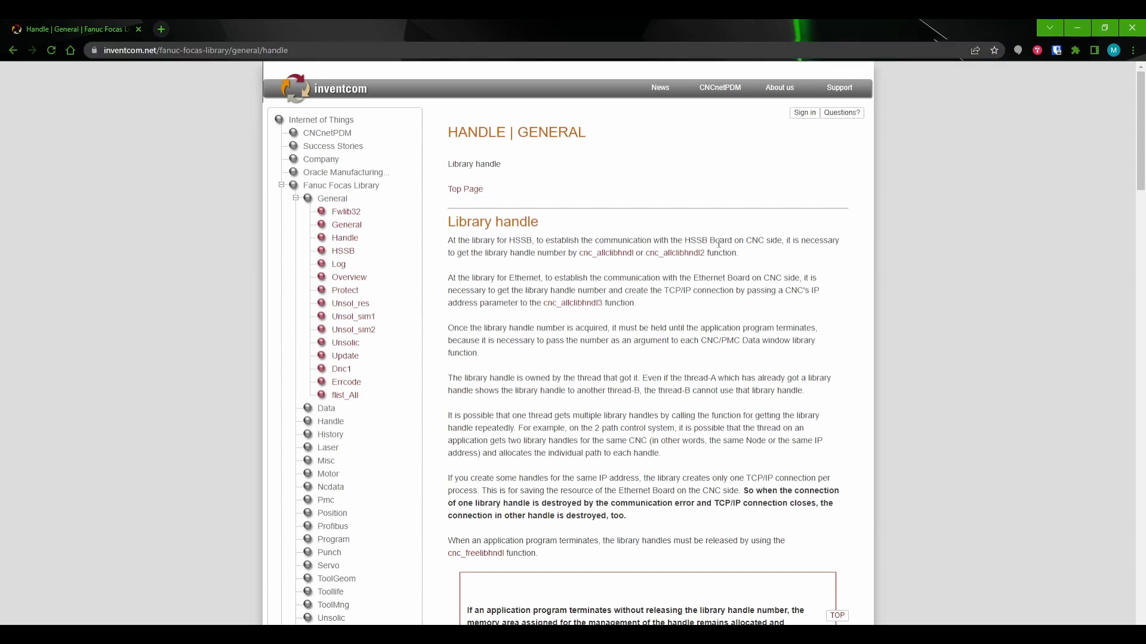
pyautogui.moveTo(922, 286)
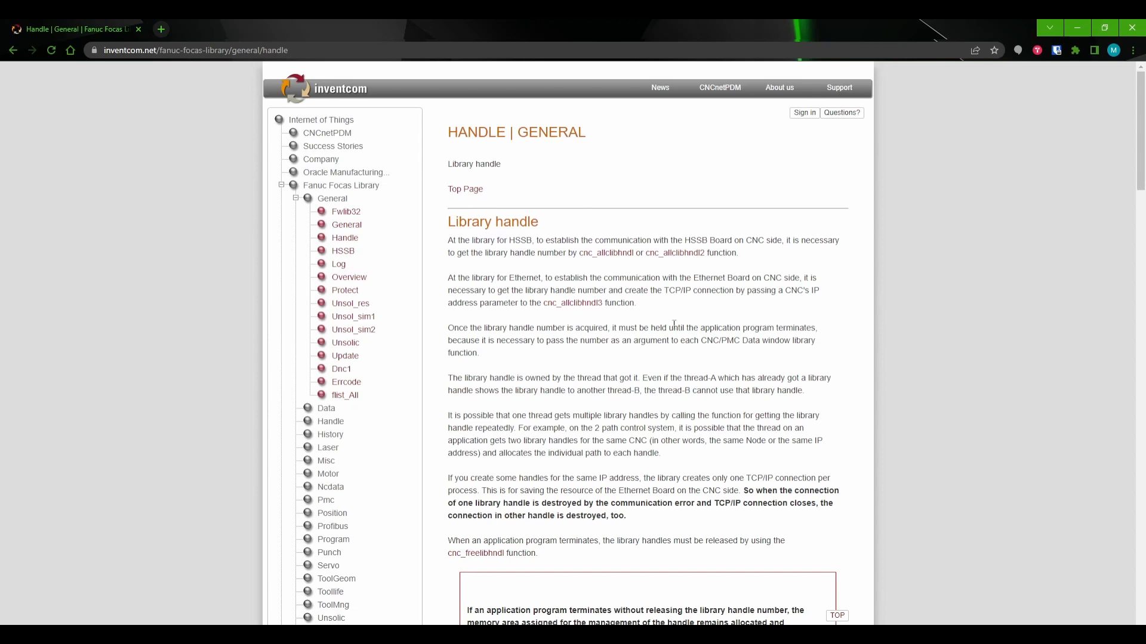
pyautogui.moveTo(570, 319)
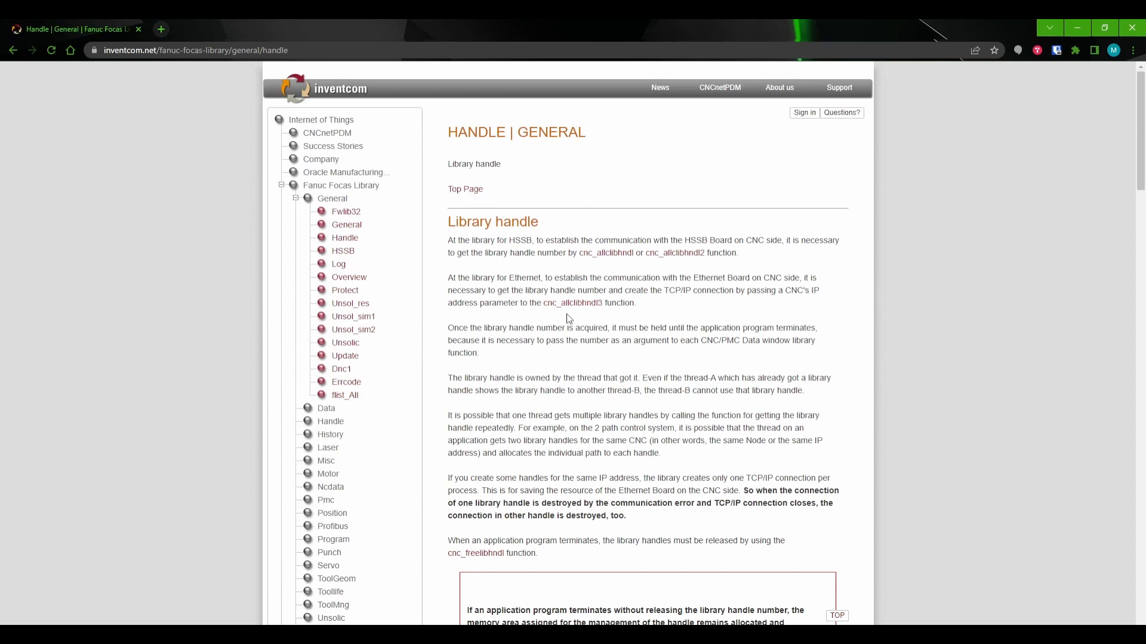
pyautogui.moveTo(577, 305)
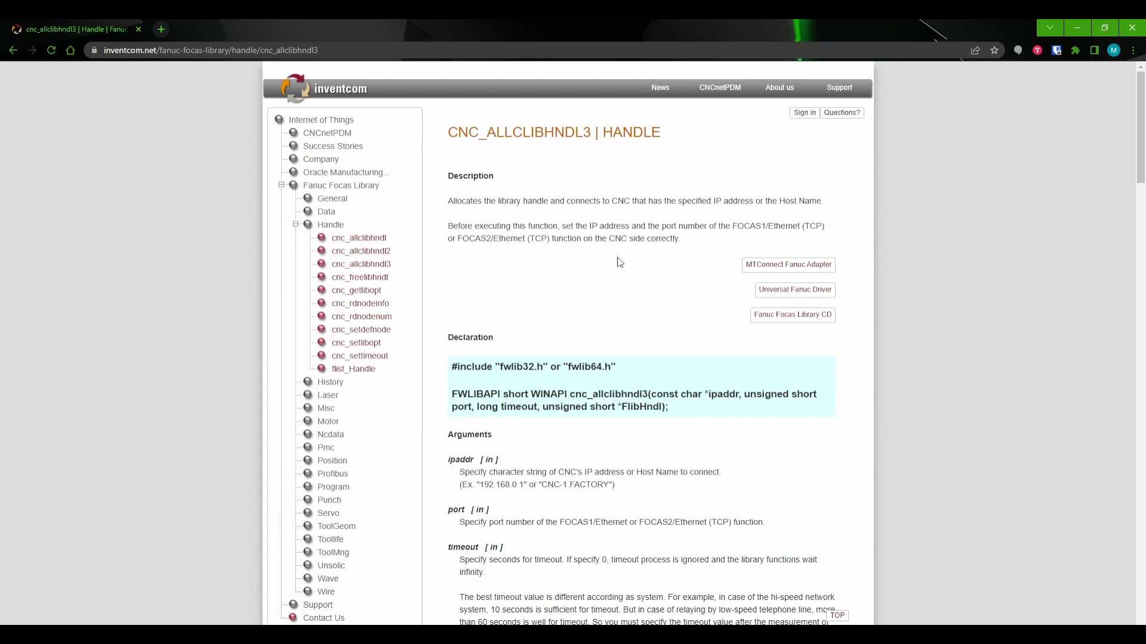
pyautogui.moveTo(621, 265)
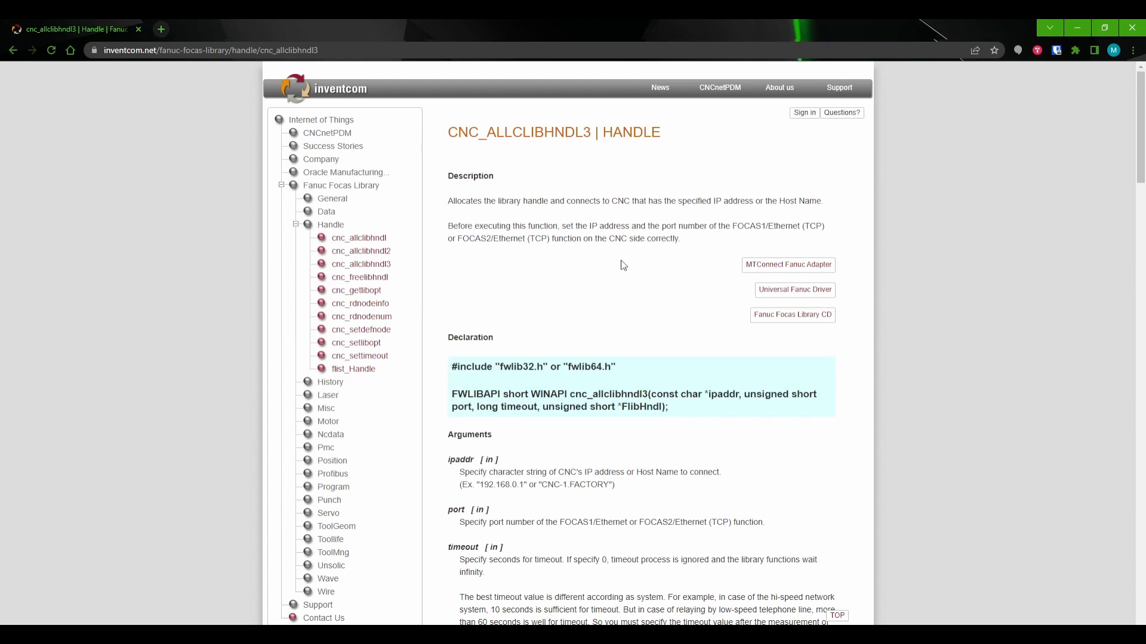
pyautogui.moveTo(632, 284)
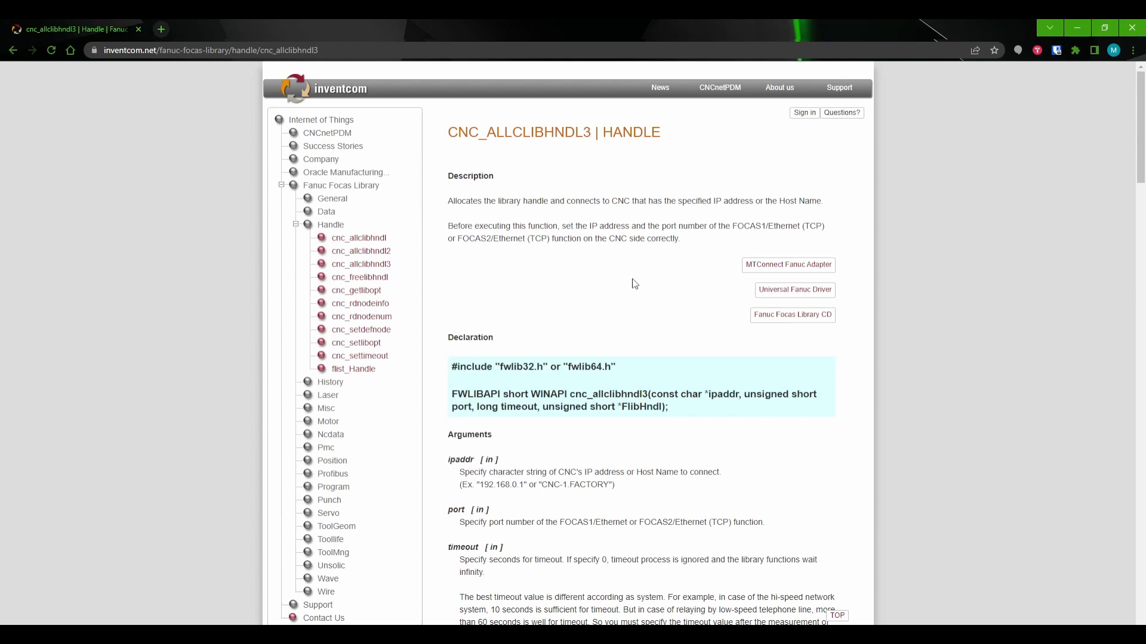
pyautogui.moveTo(627, 149)
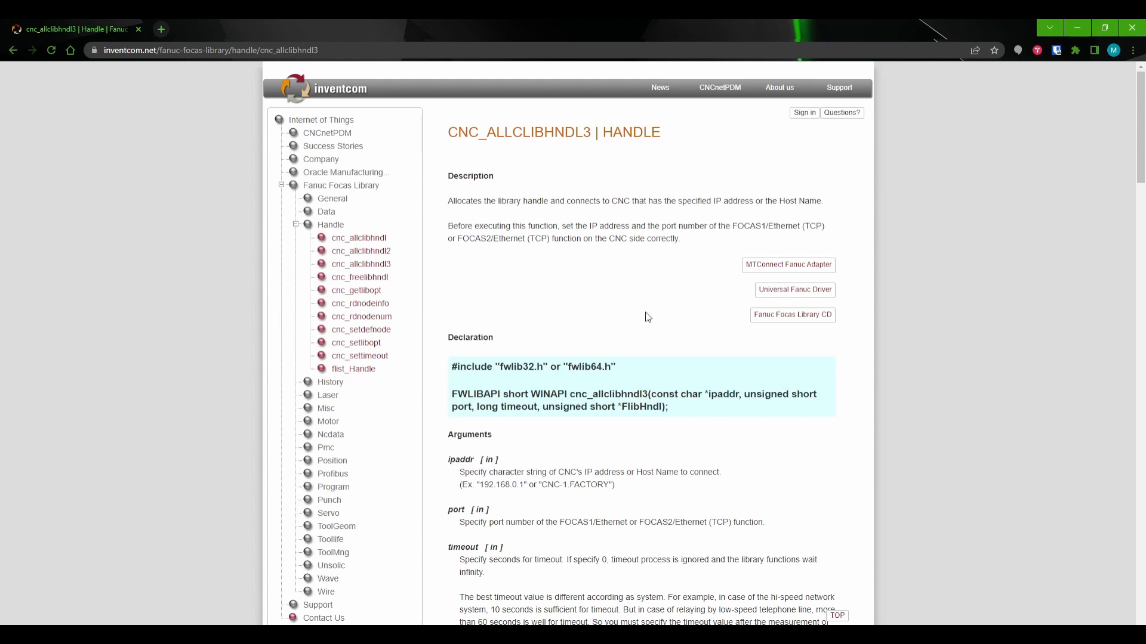
pyautogui.moveTo(647, 324)
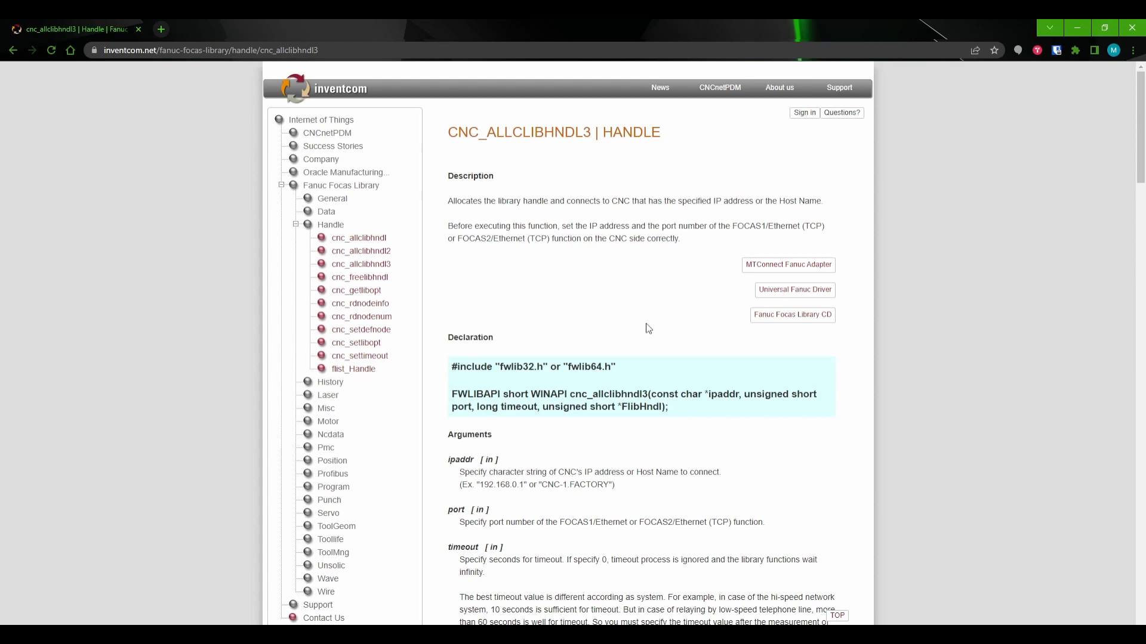
# Read down the cnc_allclibhndl3 page, highlighting the FlibHndl argument and later notes.
pyautogui.scroll(-3)
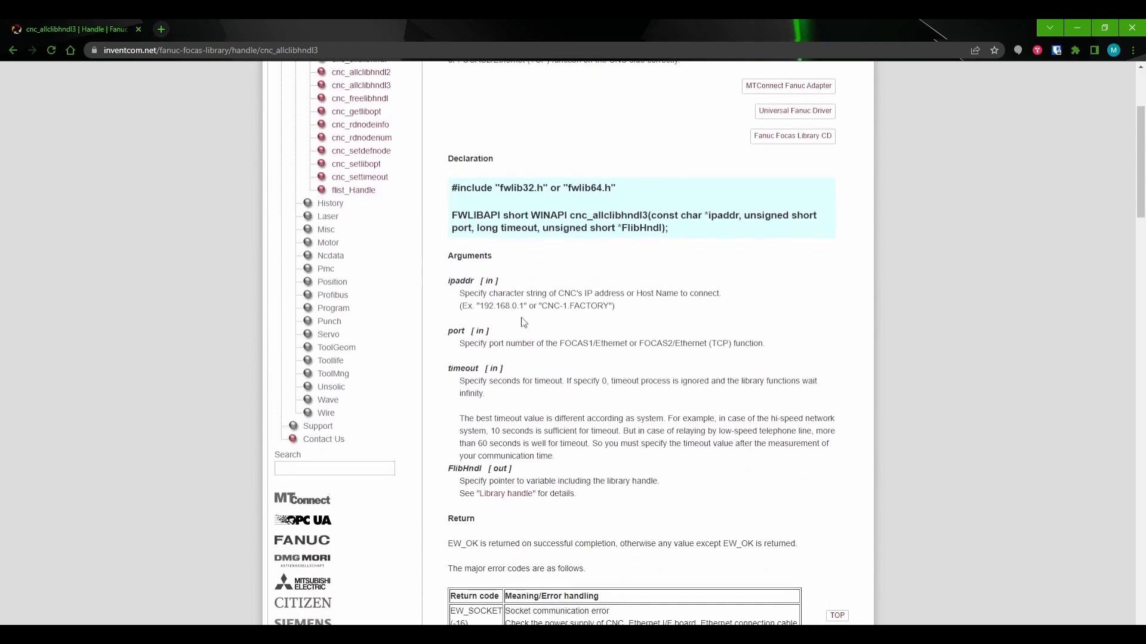
pyautogui.doubleClick(461, 281)
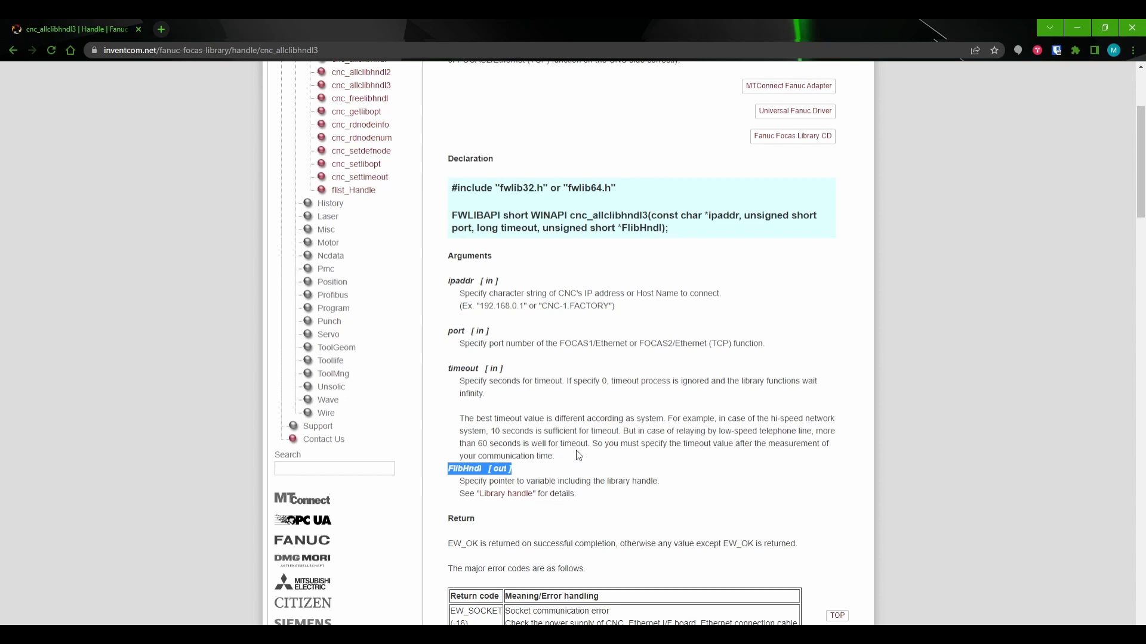
pyautogui.moveTo(580, 453)
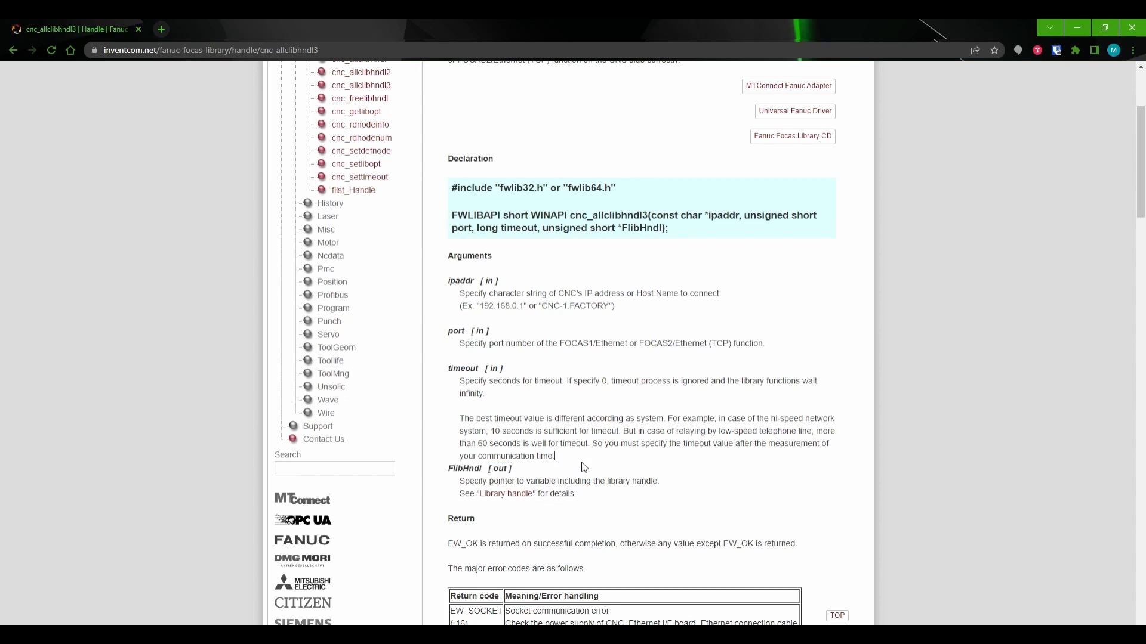
pyautogui.scroll(-3)
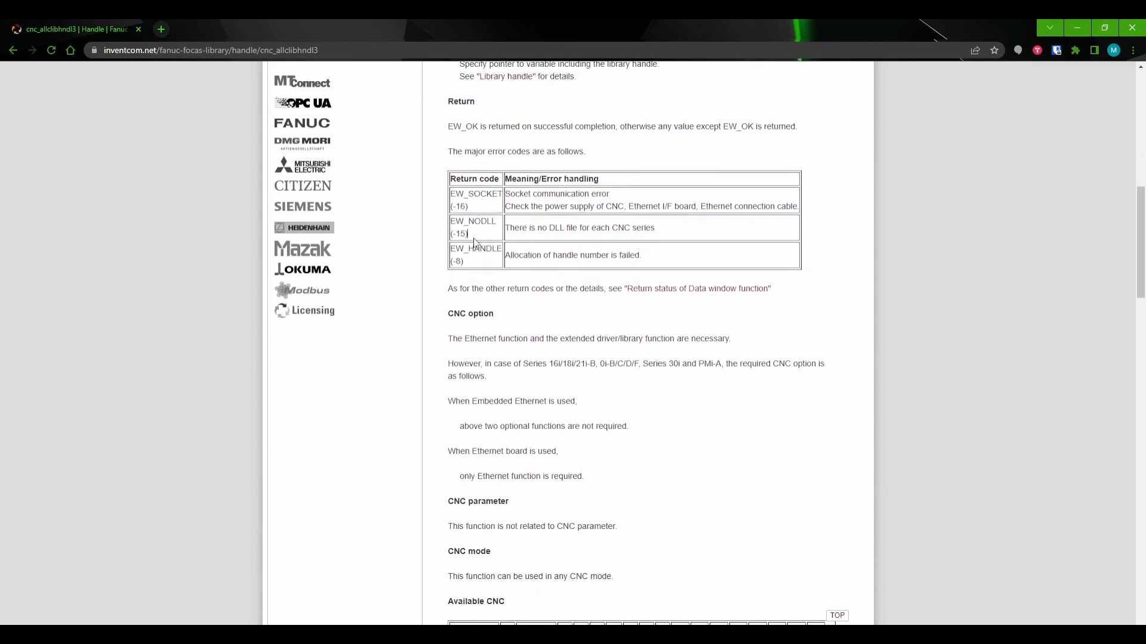
pyautogui.doubleClick(475, 254)
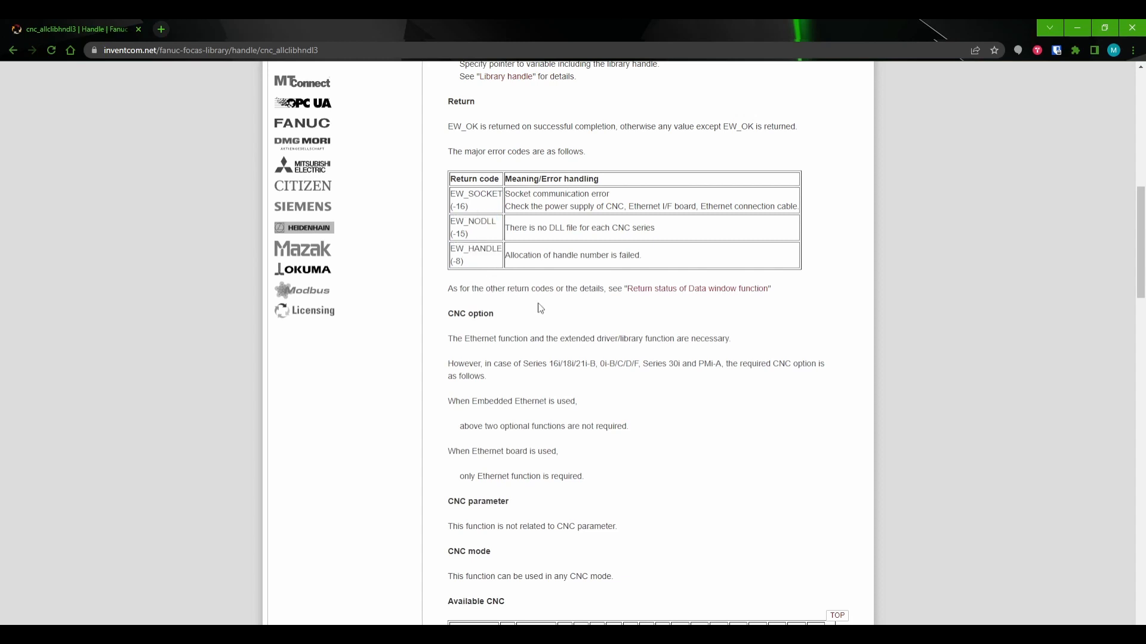
pyautogui.scroll(-3)
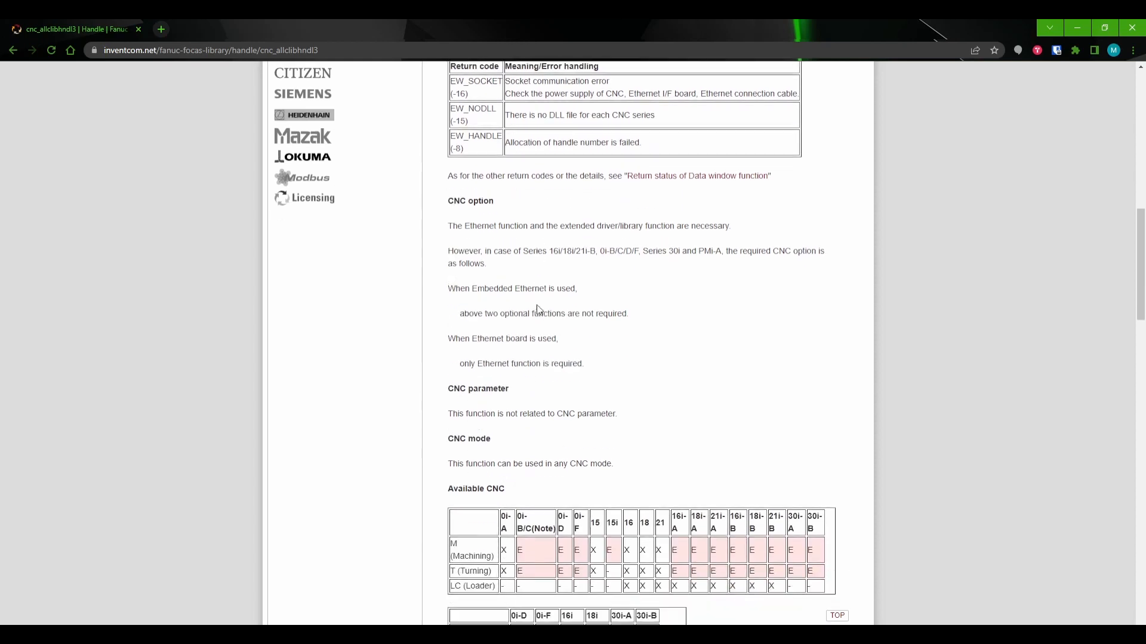
pyautogui.scroll(-3)
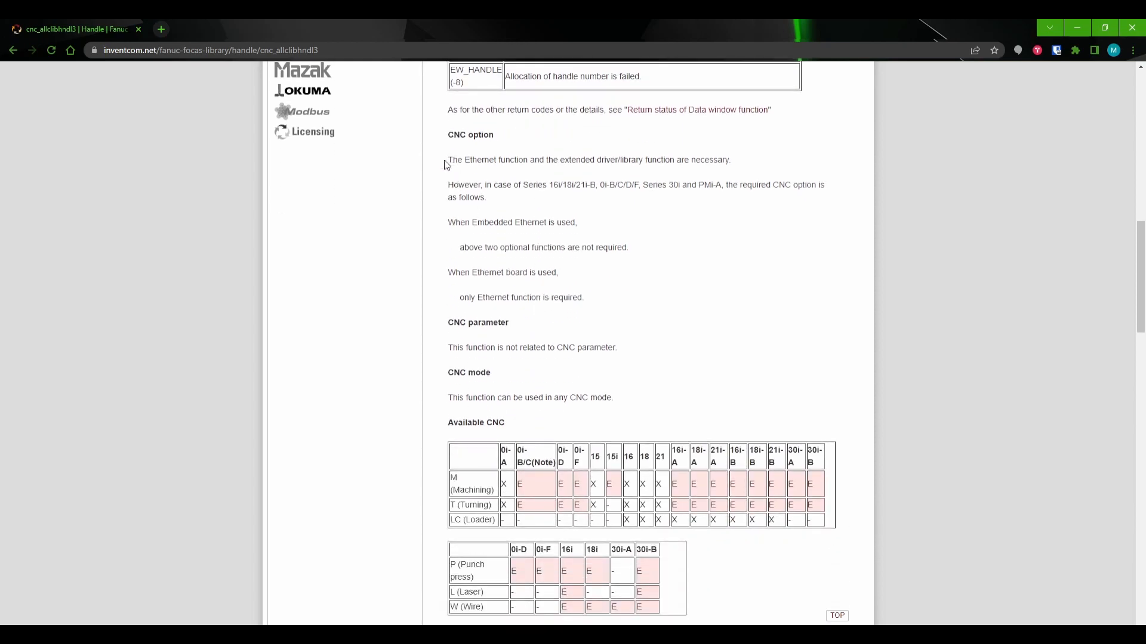
pyautogui.moveTo(448, 134); pyautogui.dragTo(497, 159)
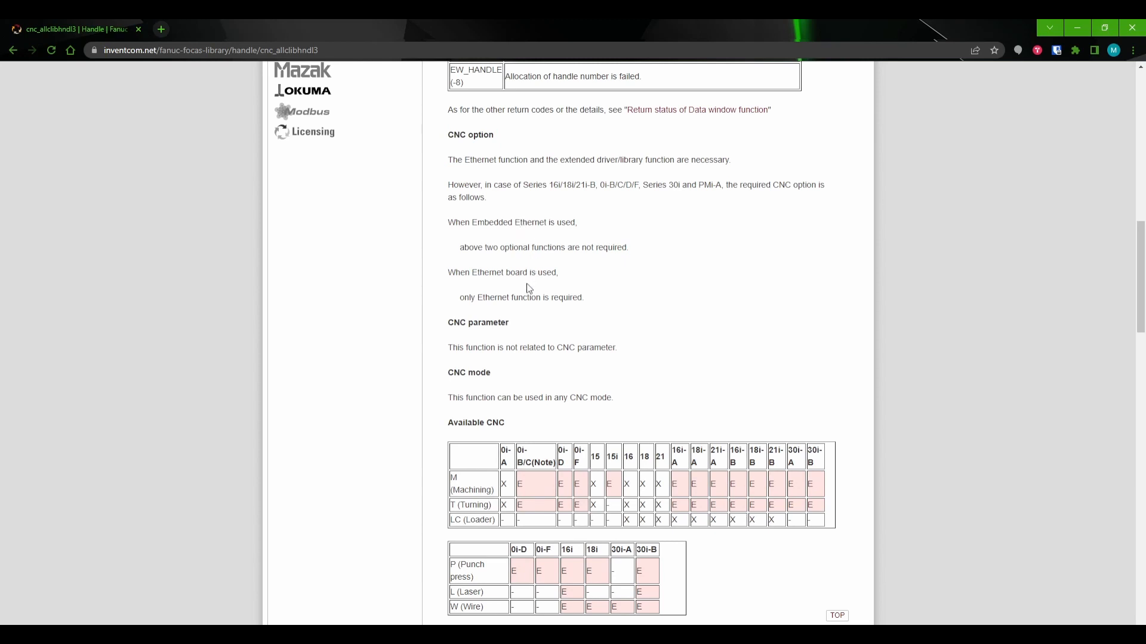
pyautogui.moveTo(510, 285)
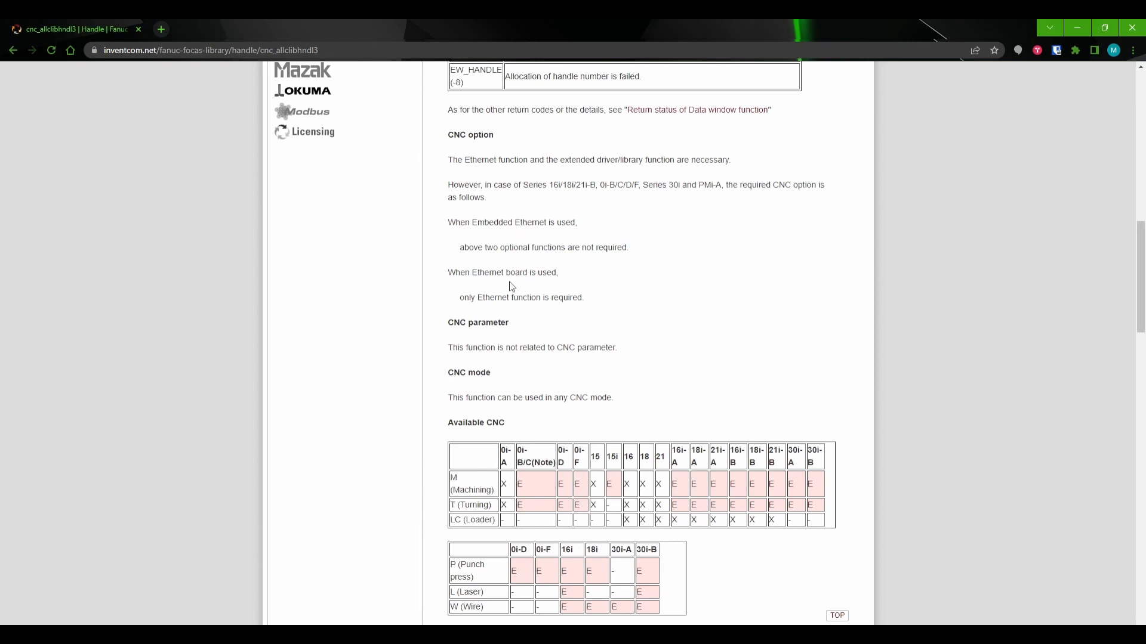
# Highlight the Ethernet board requirements, then read the CNC parameter and CNC mode sections.
pyautogui.doubleClick(451, 222)
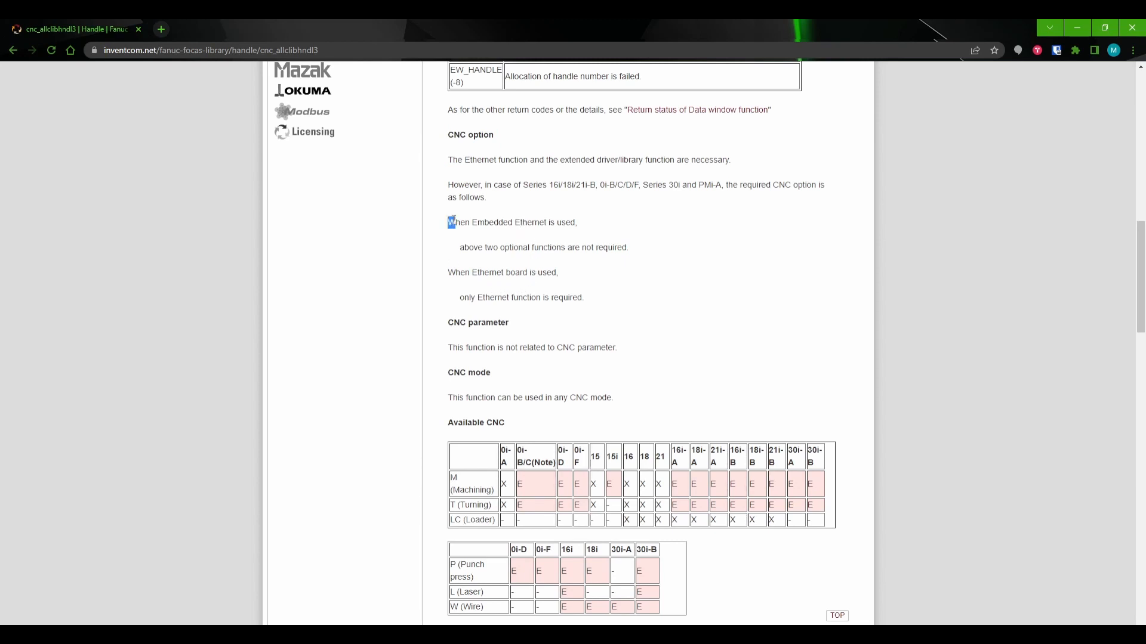
pyautogui.moveTo(449, 222); pyautogui.dragTo(626, 247)
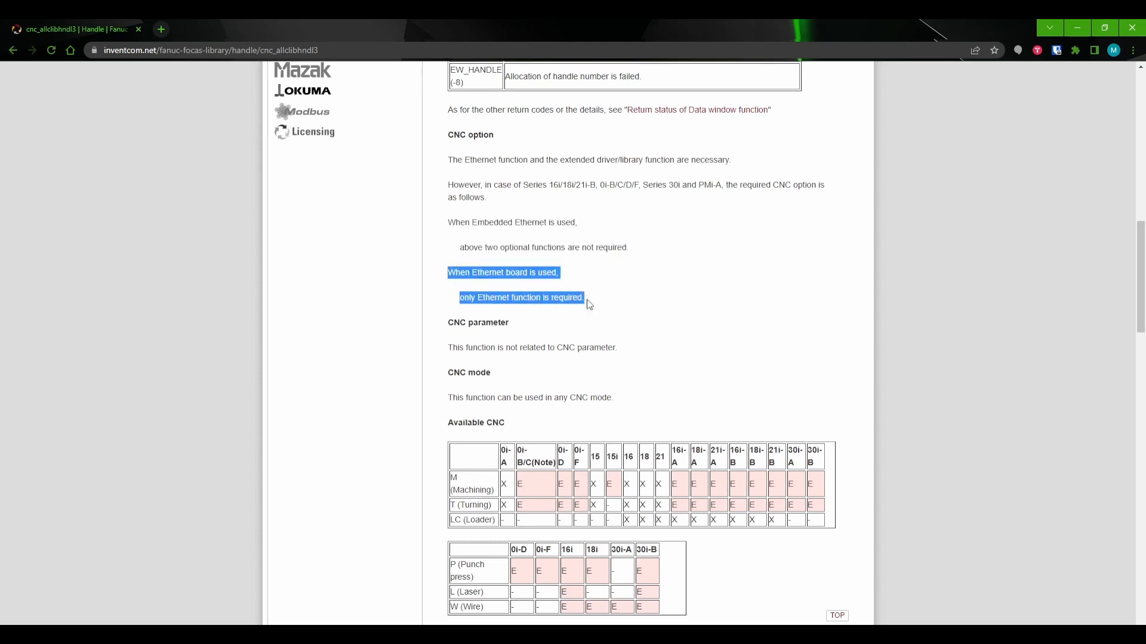
pyautogui.moveTo(616, 341)
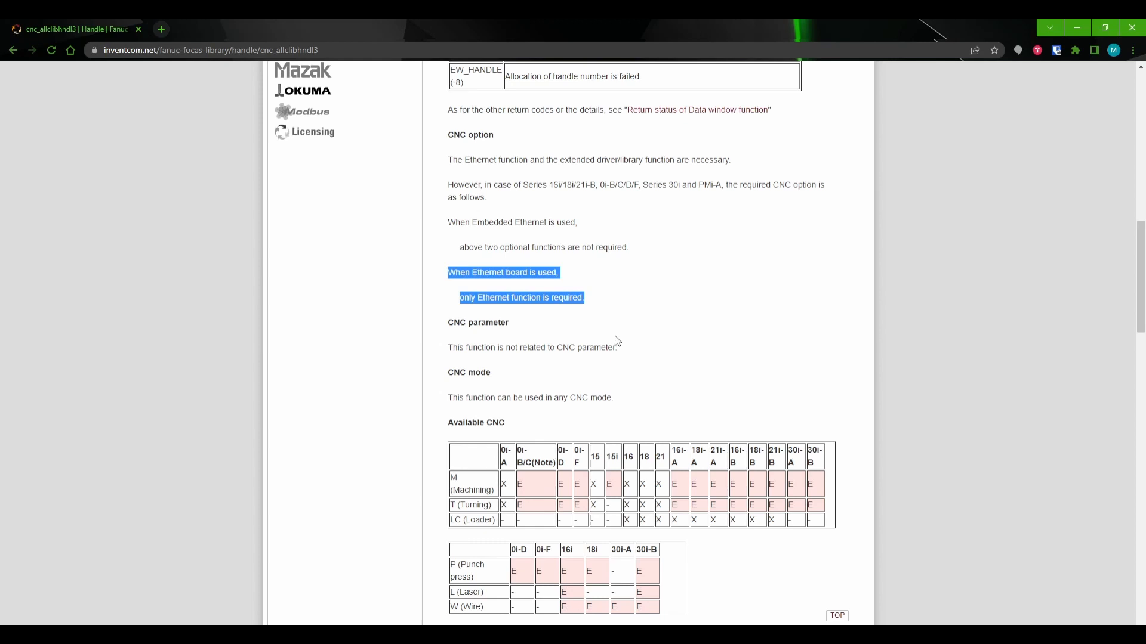
pyautogui.moveTo(631, 338)
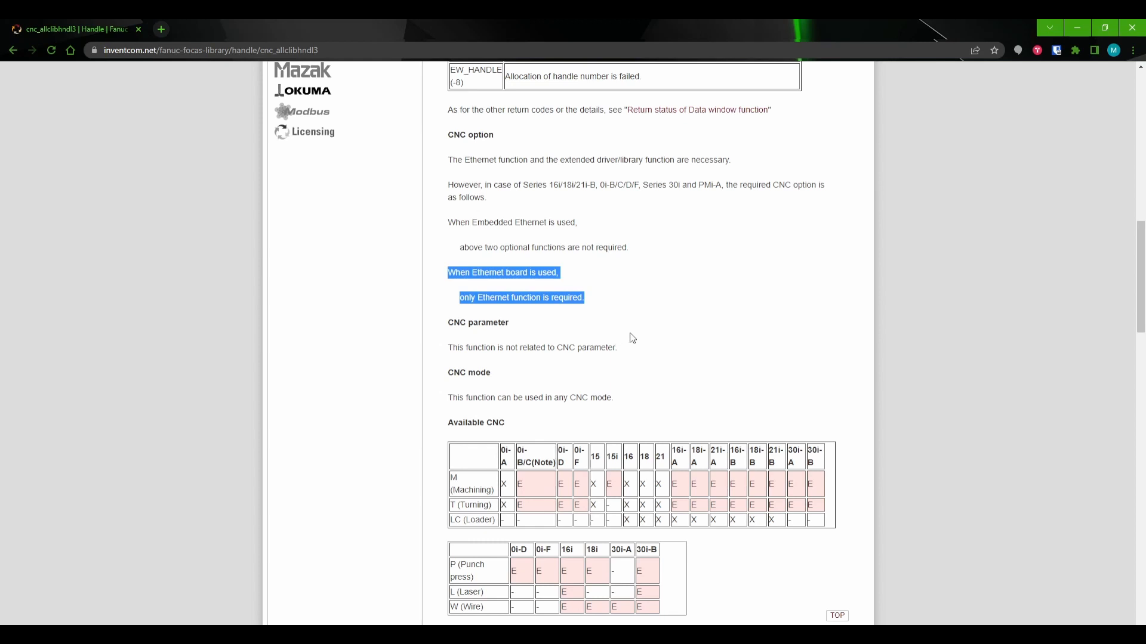
pyautogui.click(625, 375)
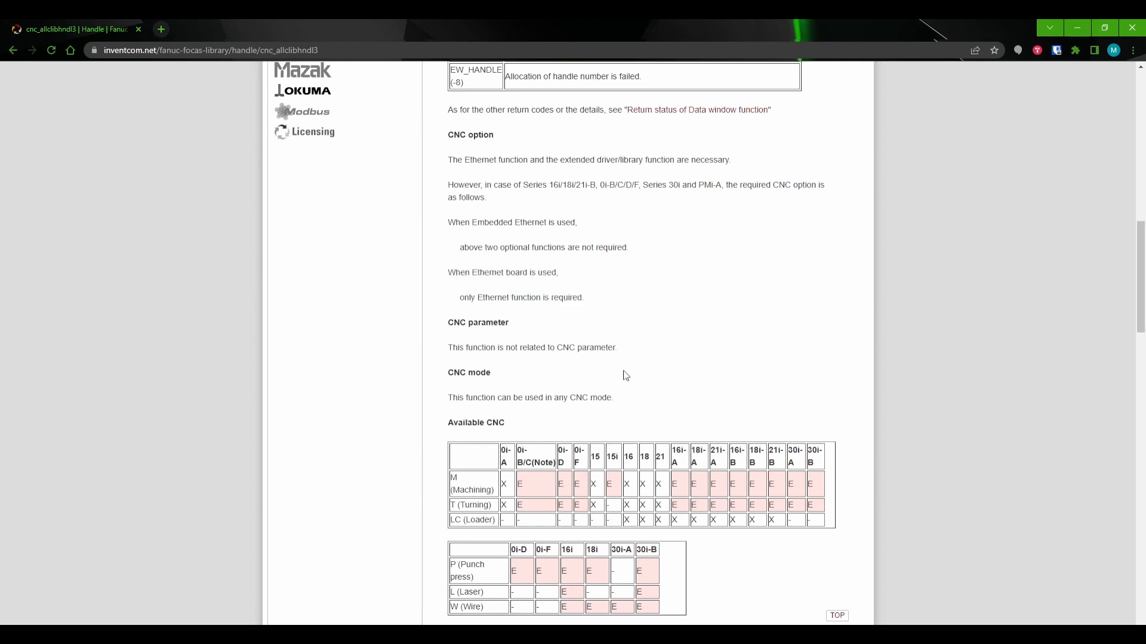
pyautogui.scroll(-3)
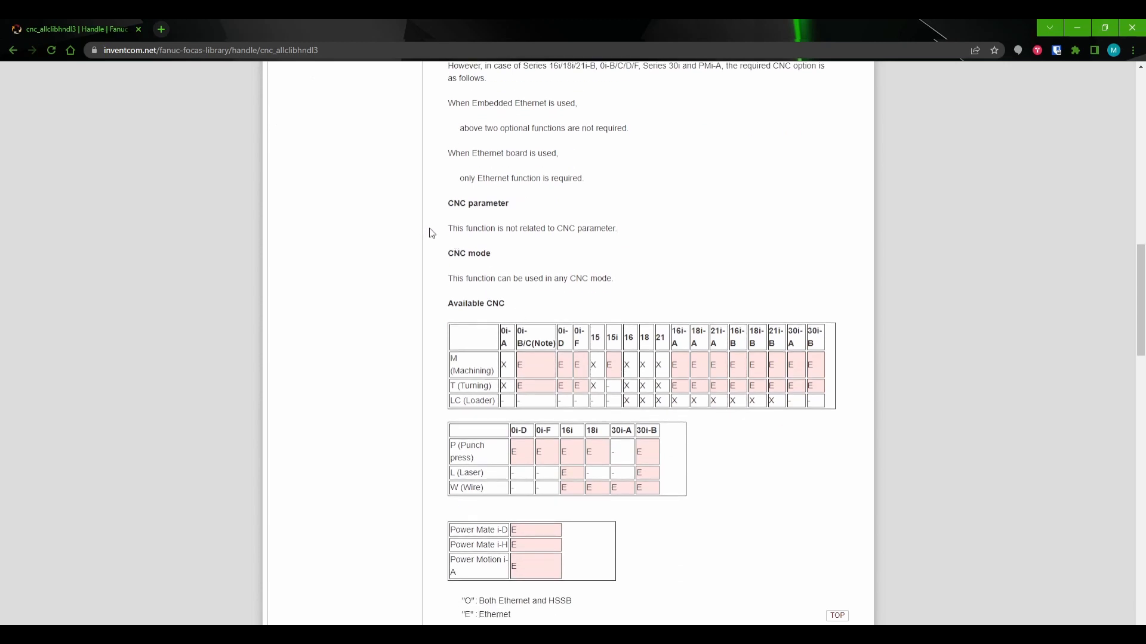
pyautogui.doubleClick(477, 203)
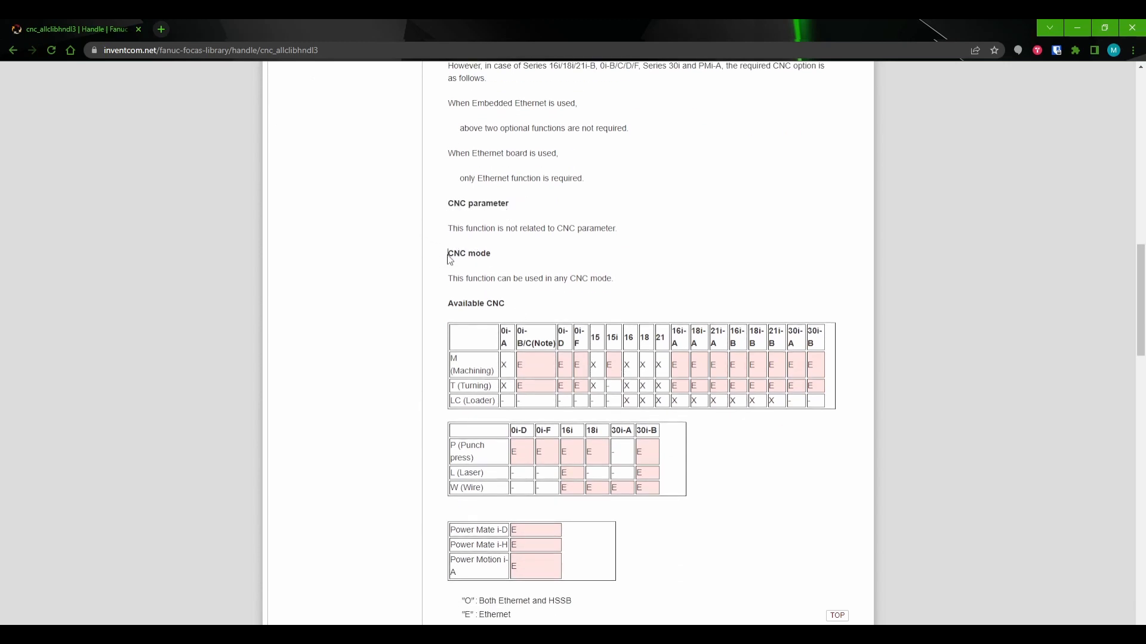
pyautogui.doubleClick(468, 253)
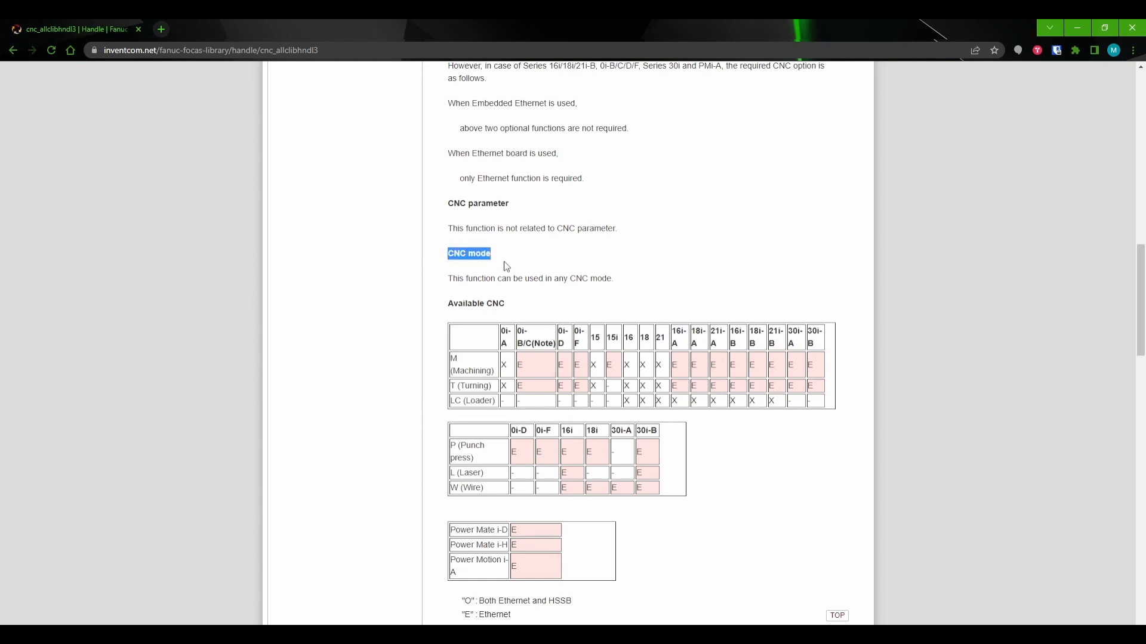
pyautogui.moveTo(515, 270)
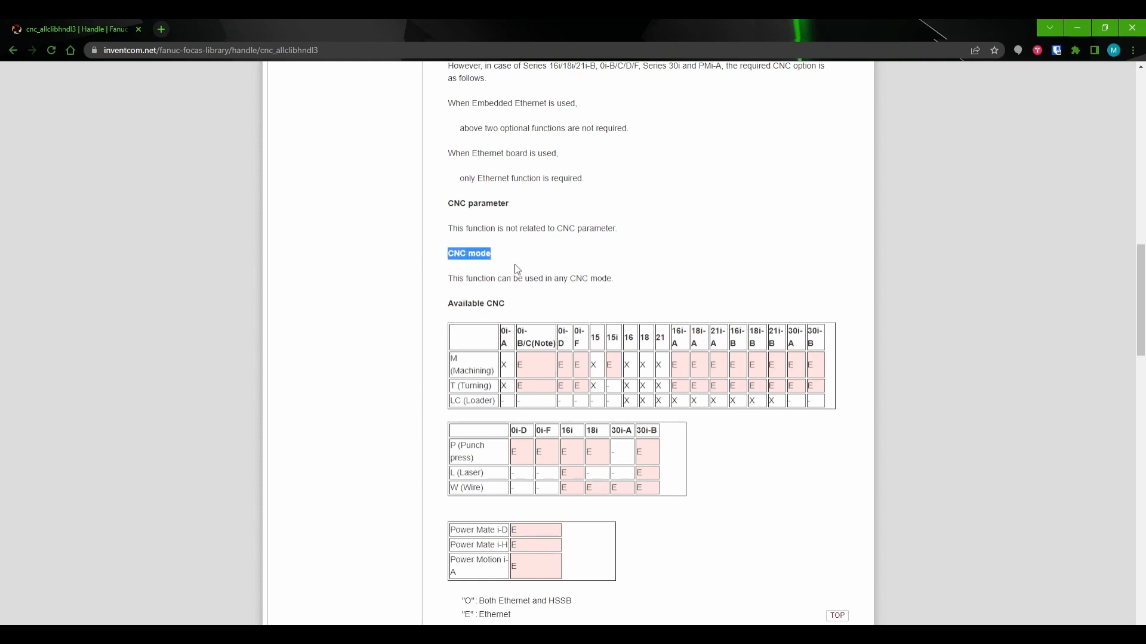
pyautogui.scroll(-3)
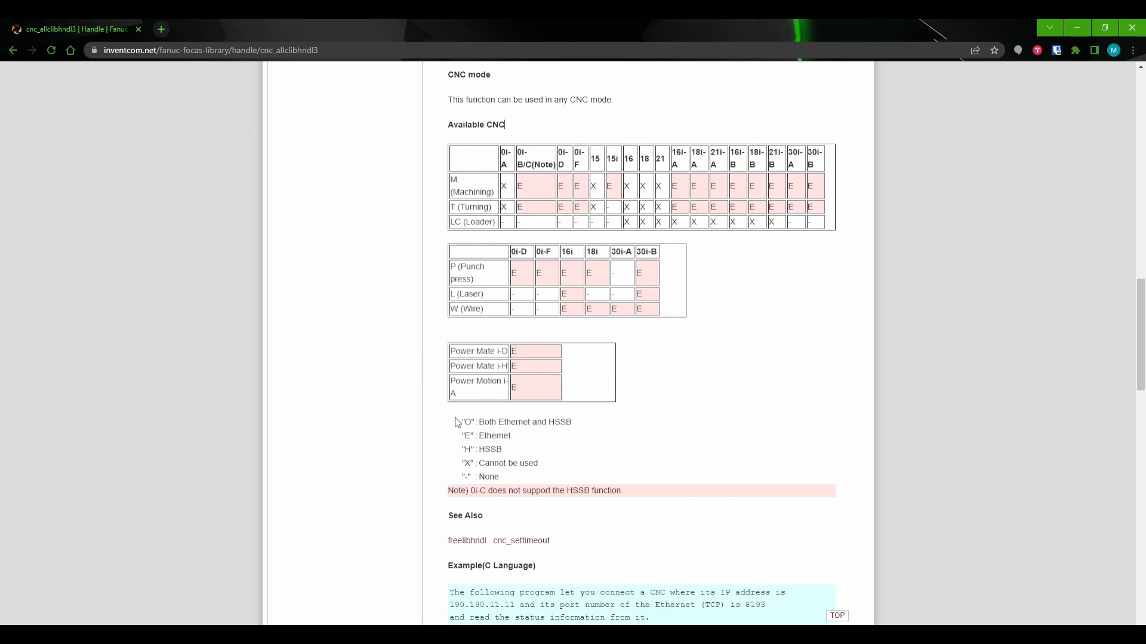
# Highlight and read the legend of Ethernet, HSSB and unsupported codes.
pyautogui.moveTo(456, 422); pyautogui.dragTo(500, 479)
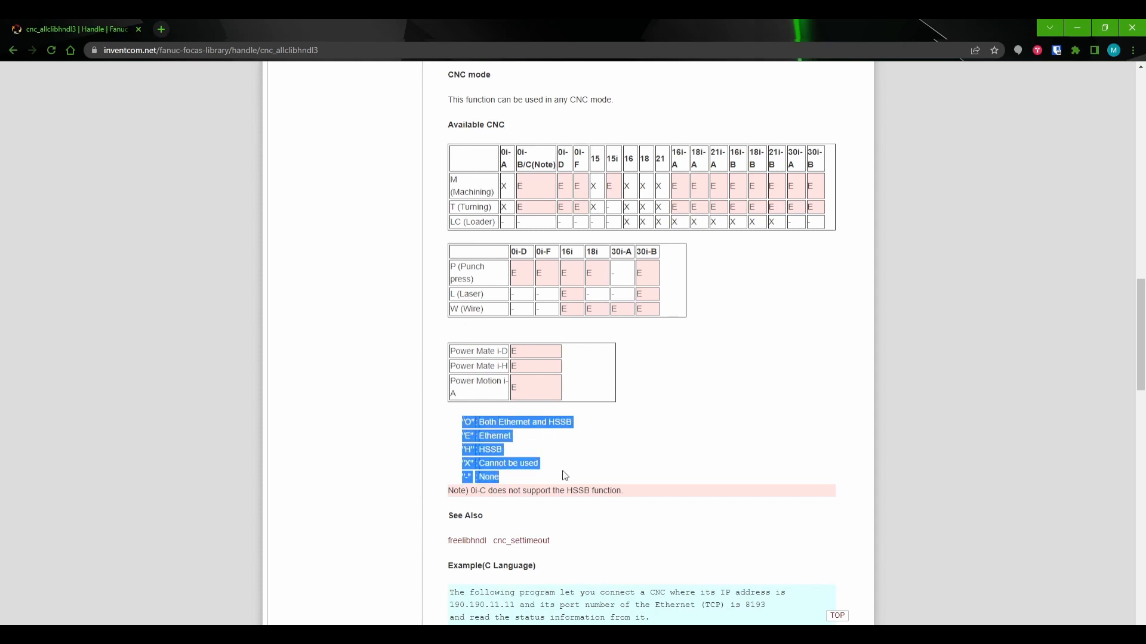
pyautogui.click(686, 444)
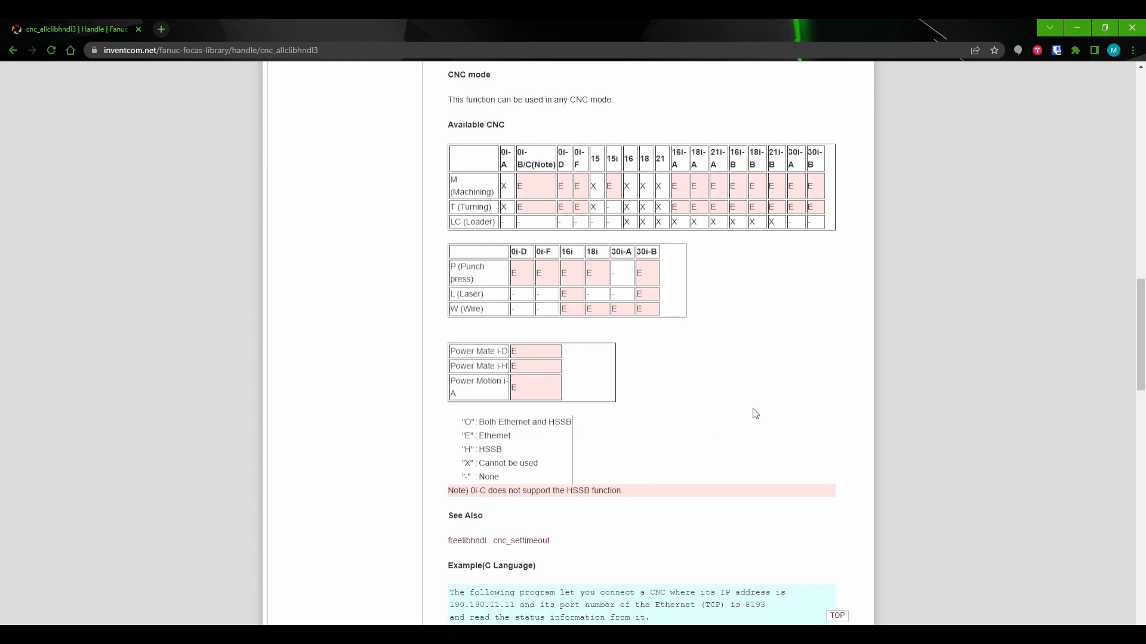
pyautogui.moveTo(750, 398)
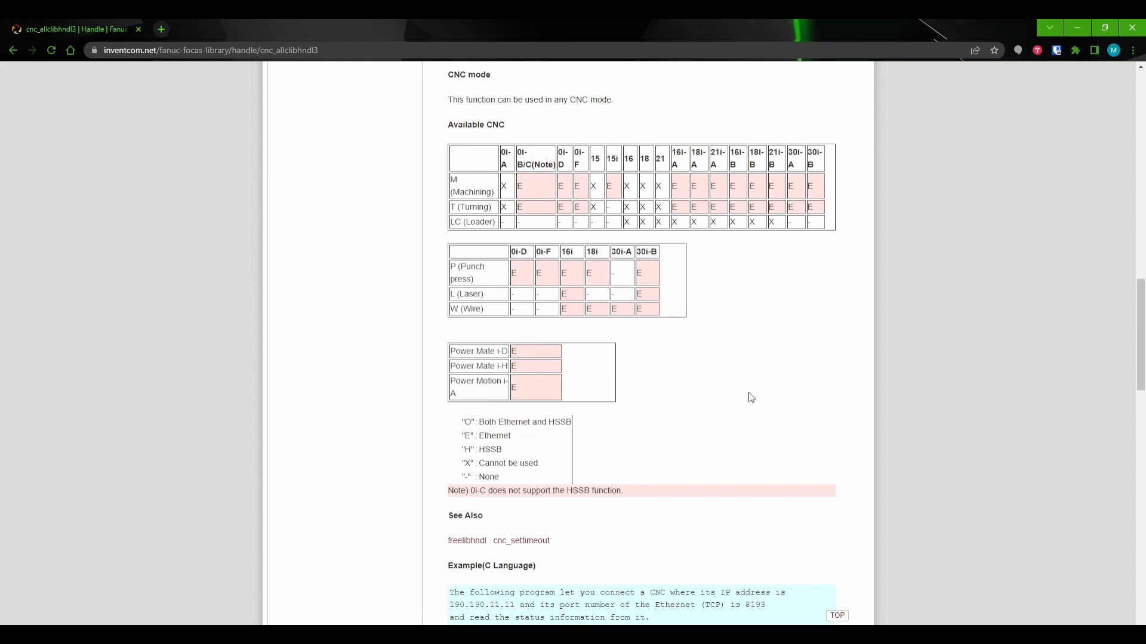
pyautogui.moveTo(747, 395)
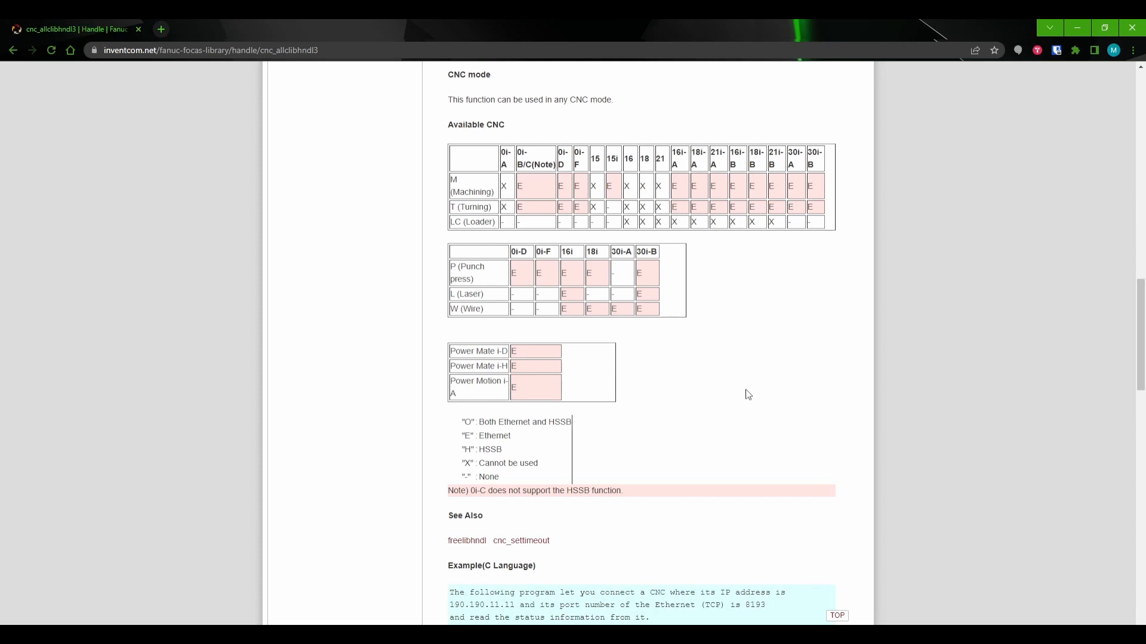
pyautogui.moveTo(739, 392)
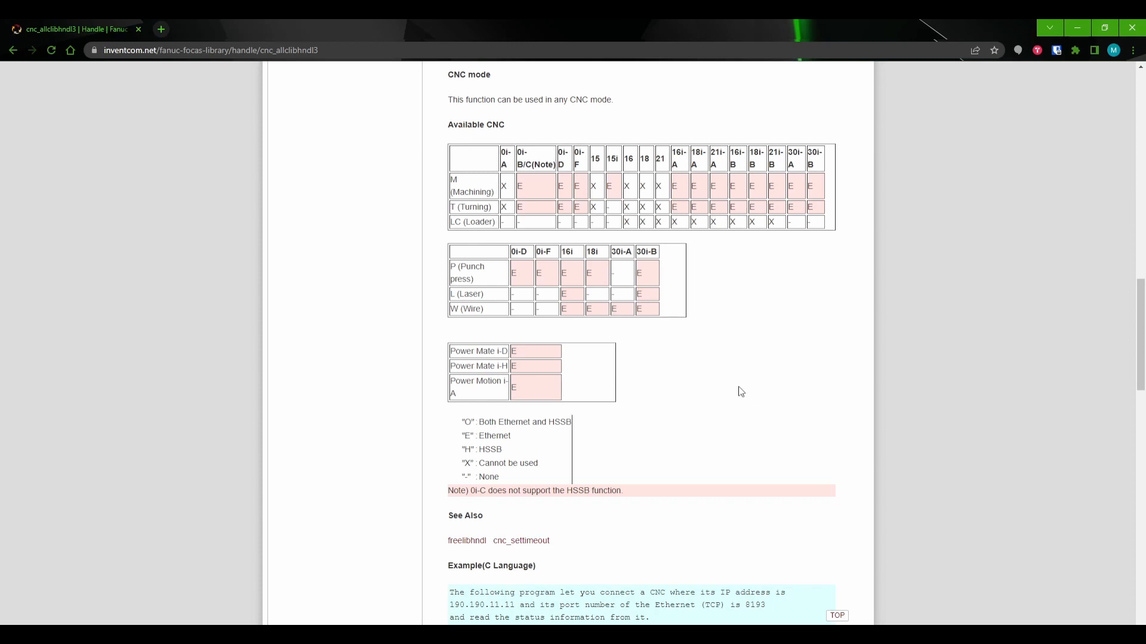
# Scroll through the C and C# examples connecting to 190.190.11.11.
pyautogui.scroll(-3)
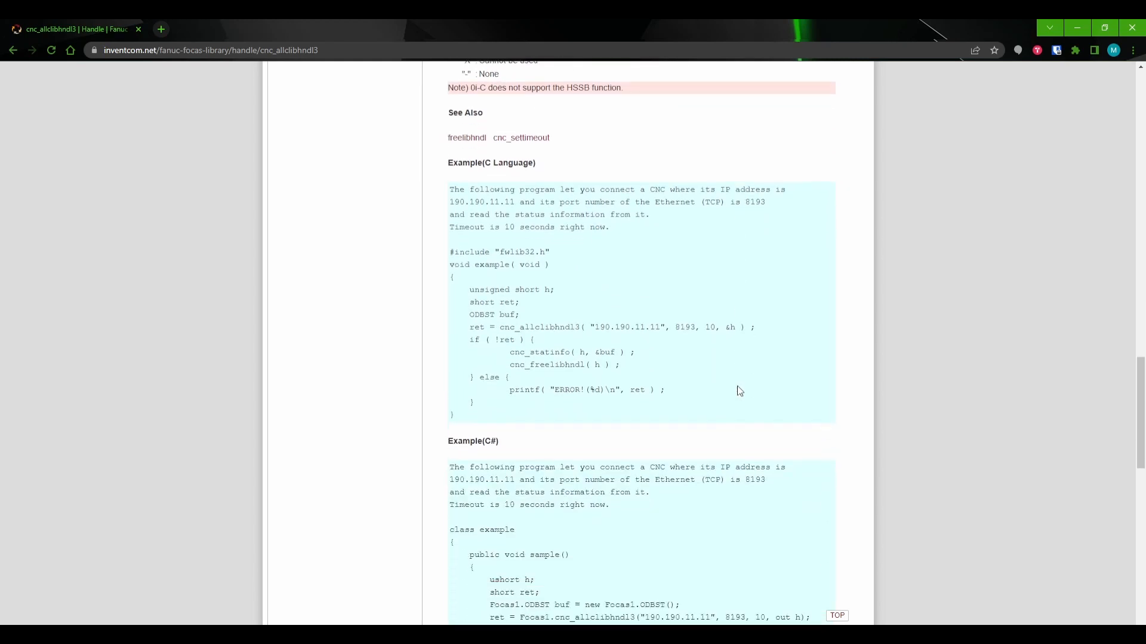
pyautogui.scroll(-3)
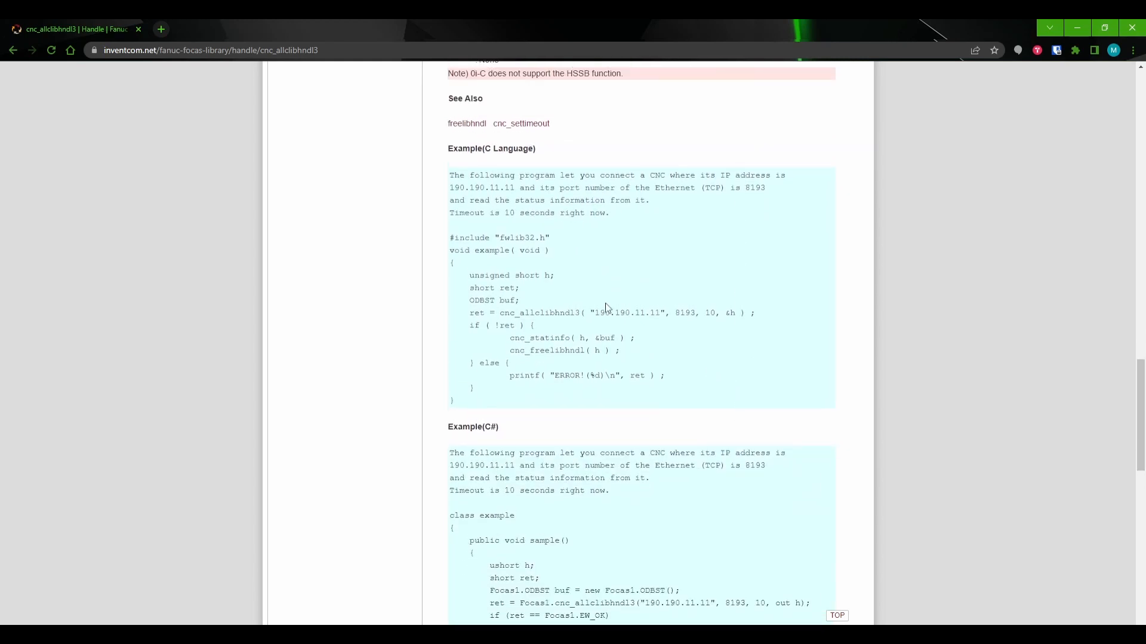
pyautogui.moveTo(442, 262)
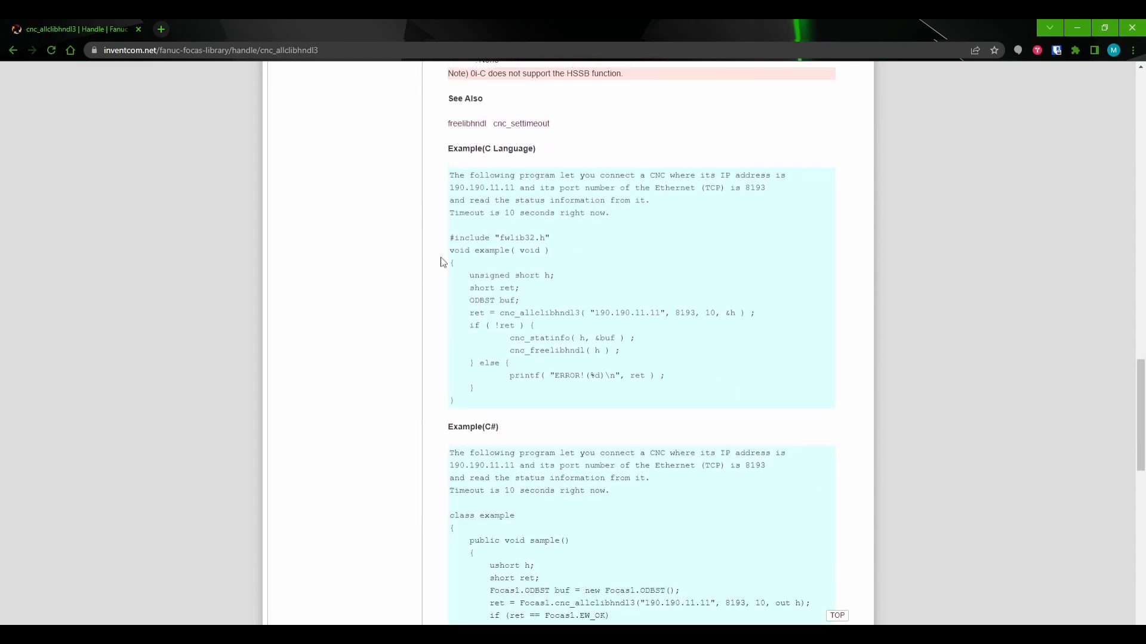
pyautogui.moveTo(442, 279)
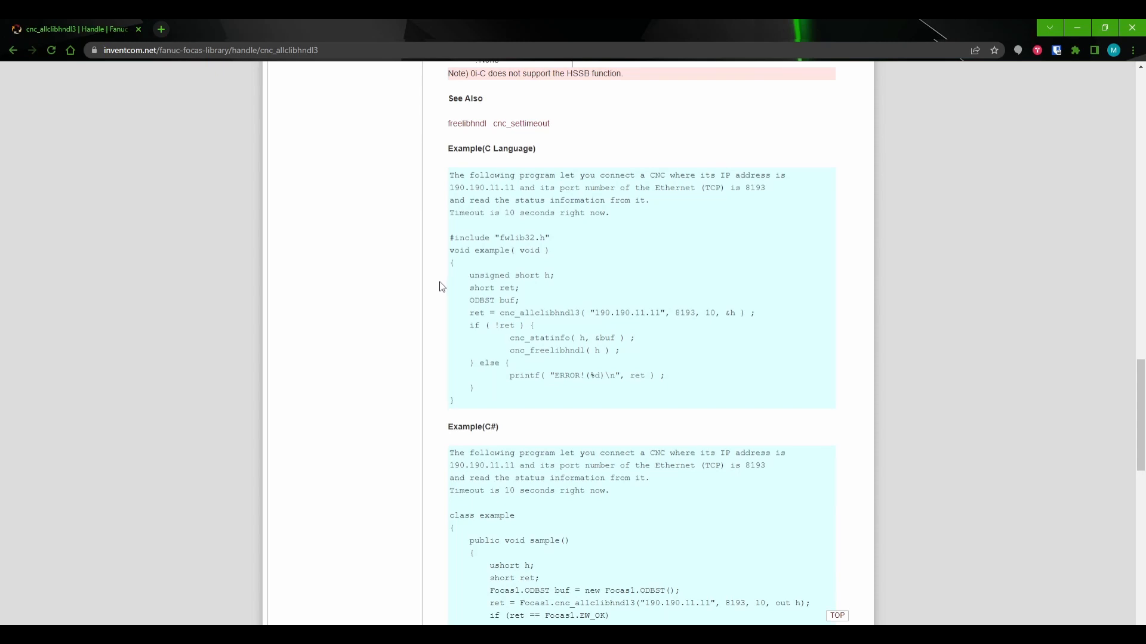
pyautogui.scroll(-3)
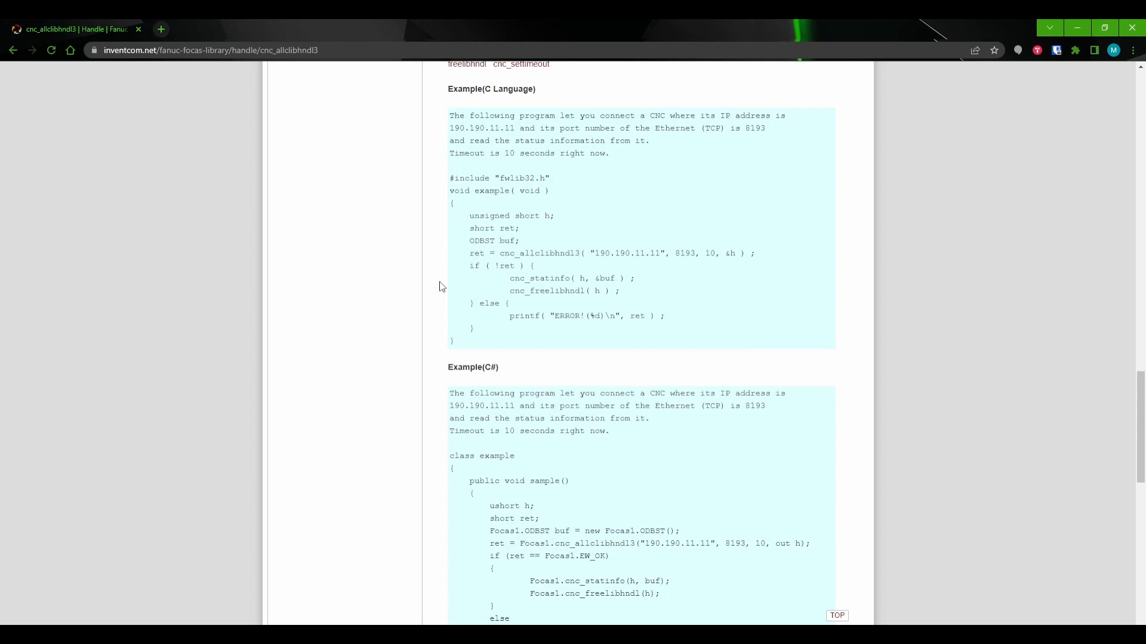
pyautogui.scroll(-3)
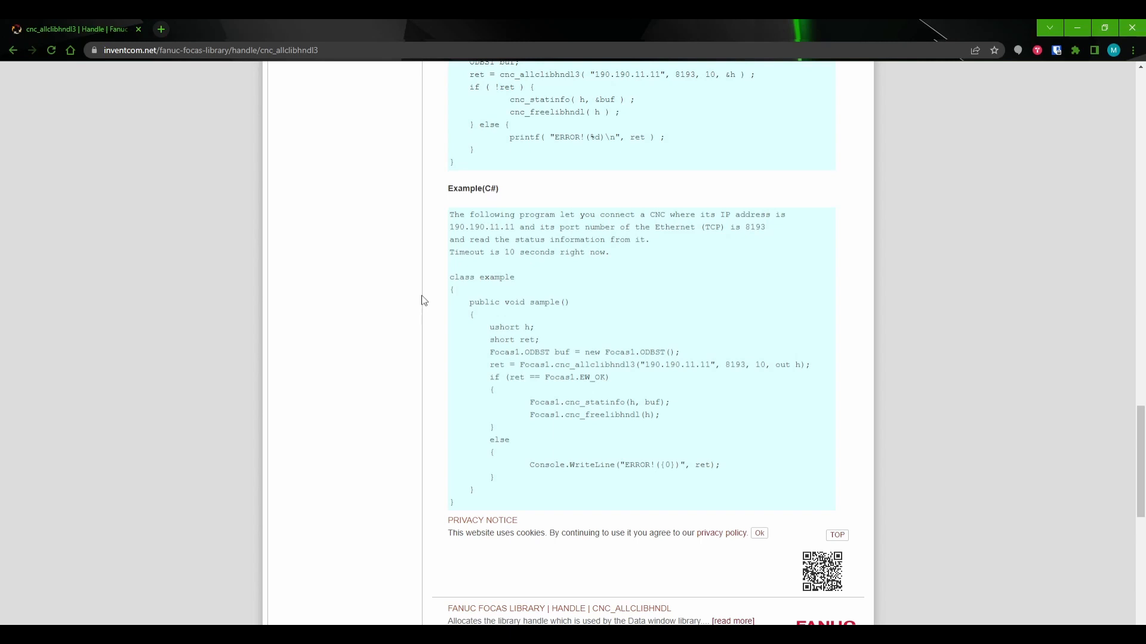
# Scroll to the related handle functions list, including CNC_FREELIBHNDL and CNC_SETTIMEOUT.
pyautogui.scroll(-3)
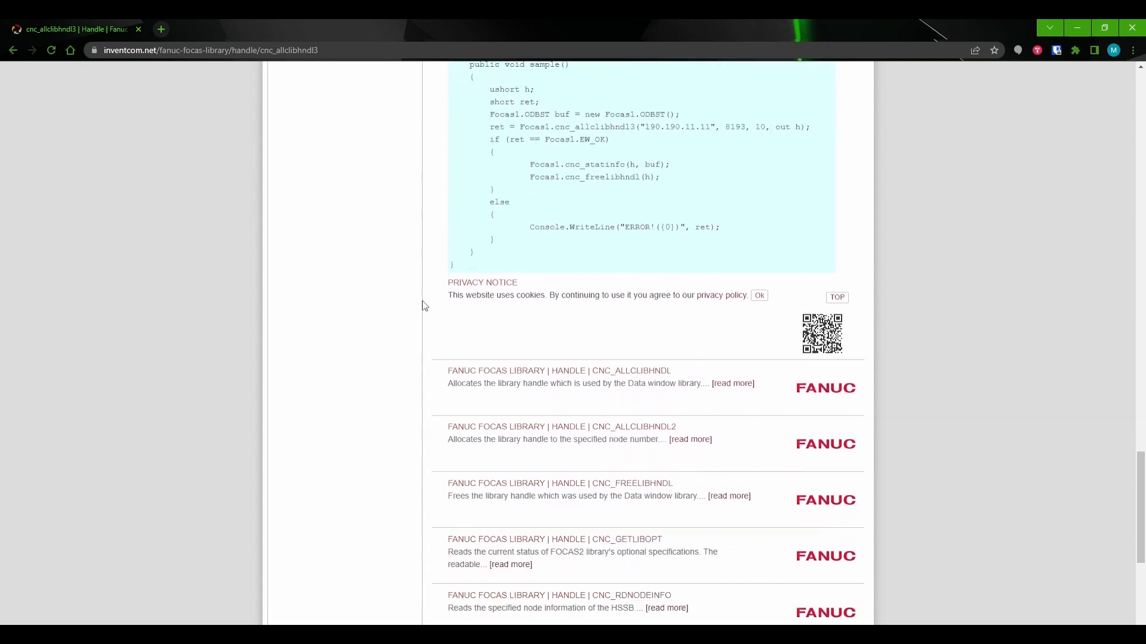
pyautogui.scroll(-3)
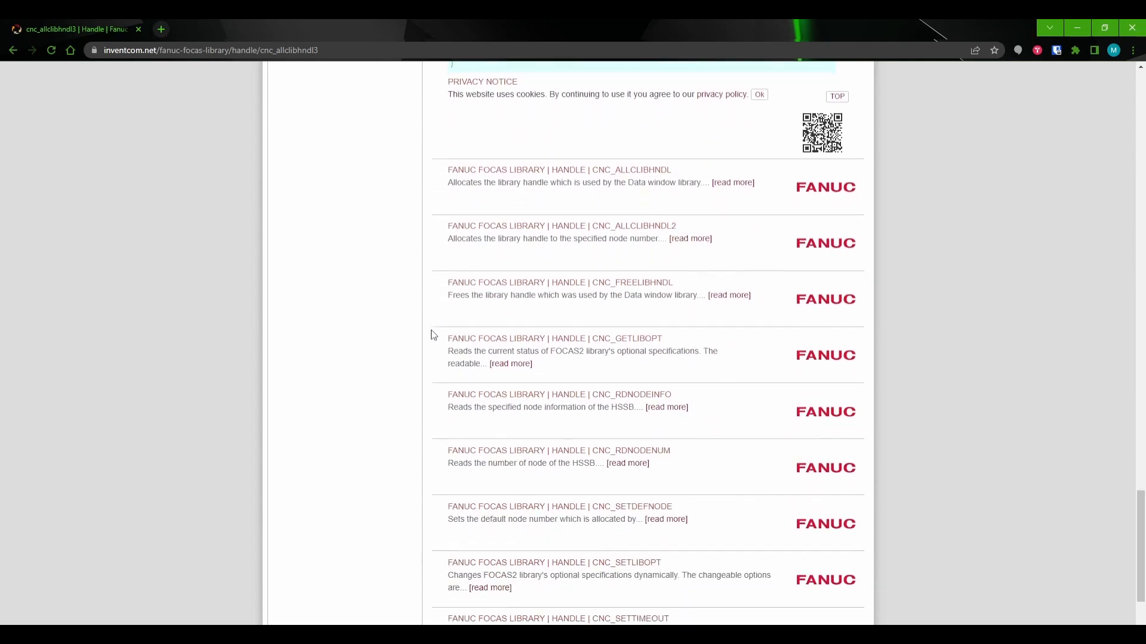
pyautogui.scroll(-3)
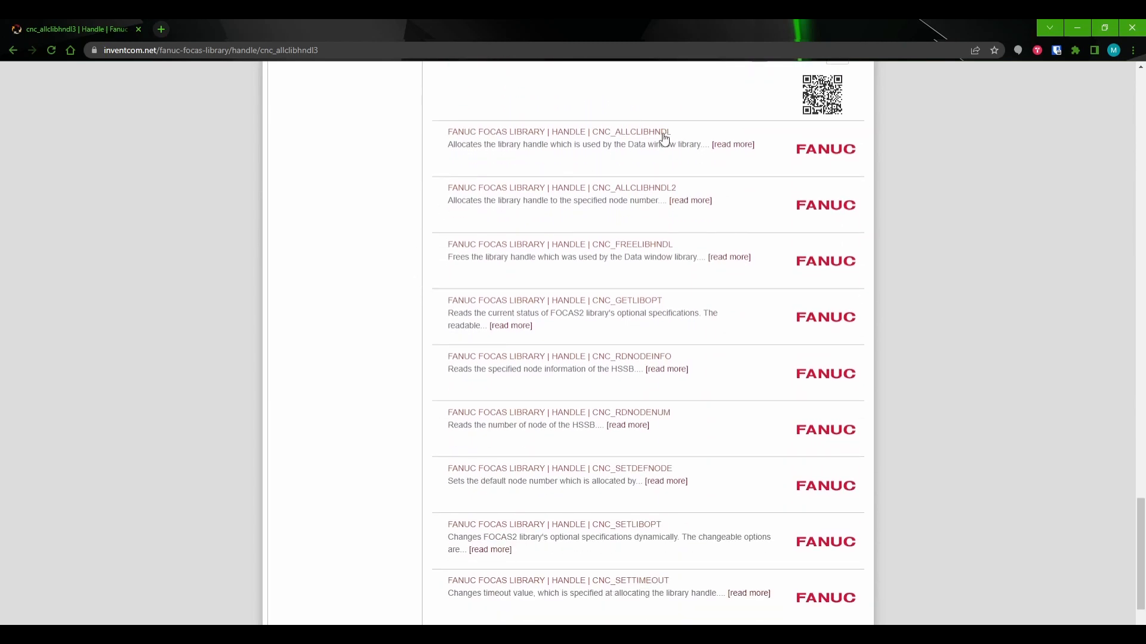
pyautogui.moveTo(715, 306)
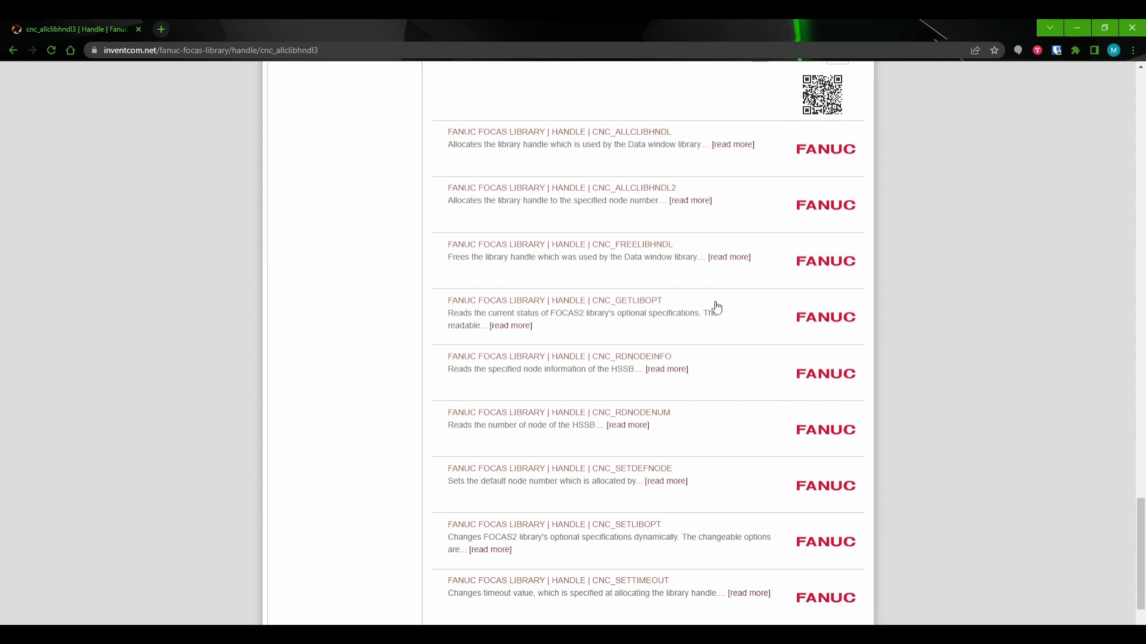
pyautogui.moveTo(725, 312)
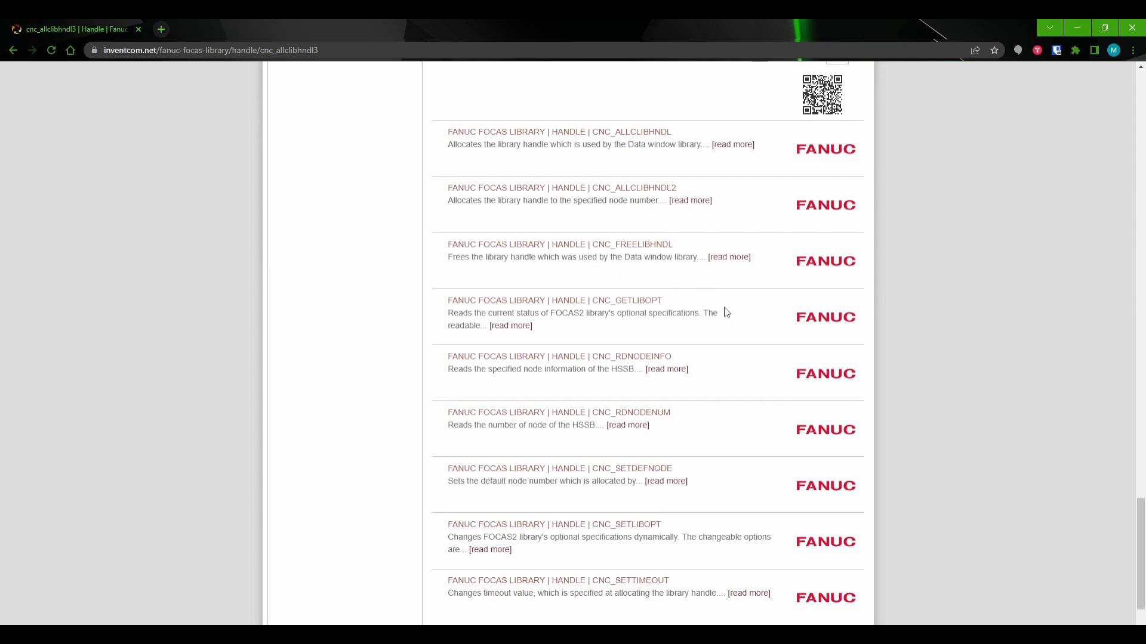
pyautogui.moveTo(945, 276)
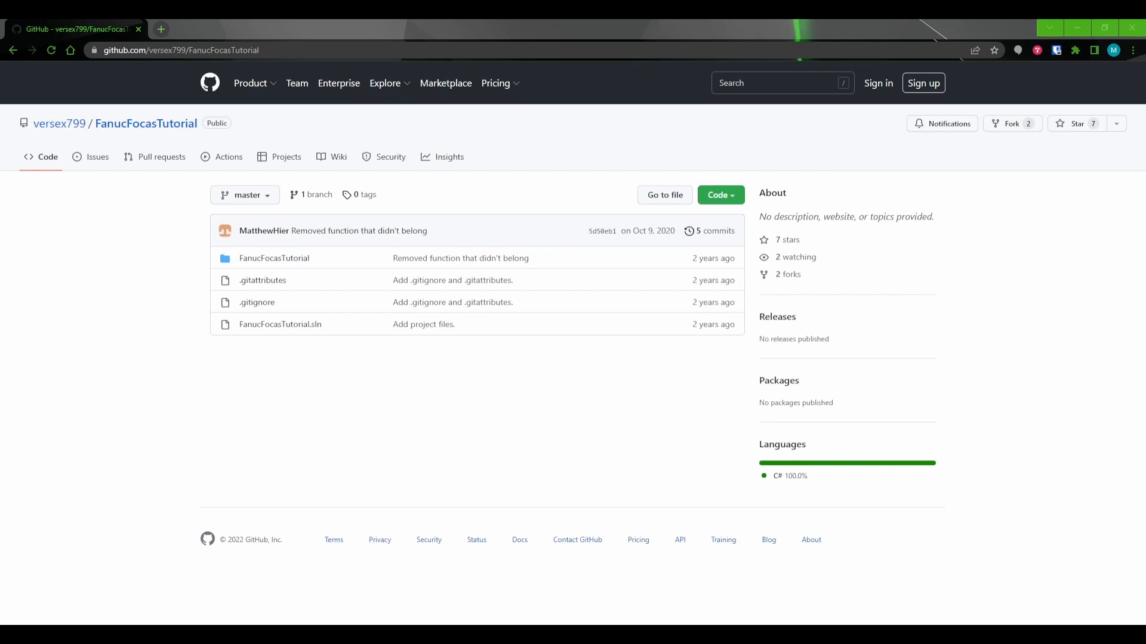
# Select the FanucFocasTutorial repository URL in the browser address bar for copying.
pyautogui.click(179, 50)
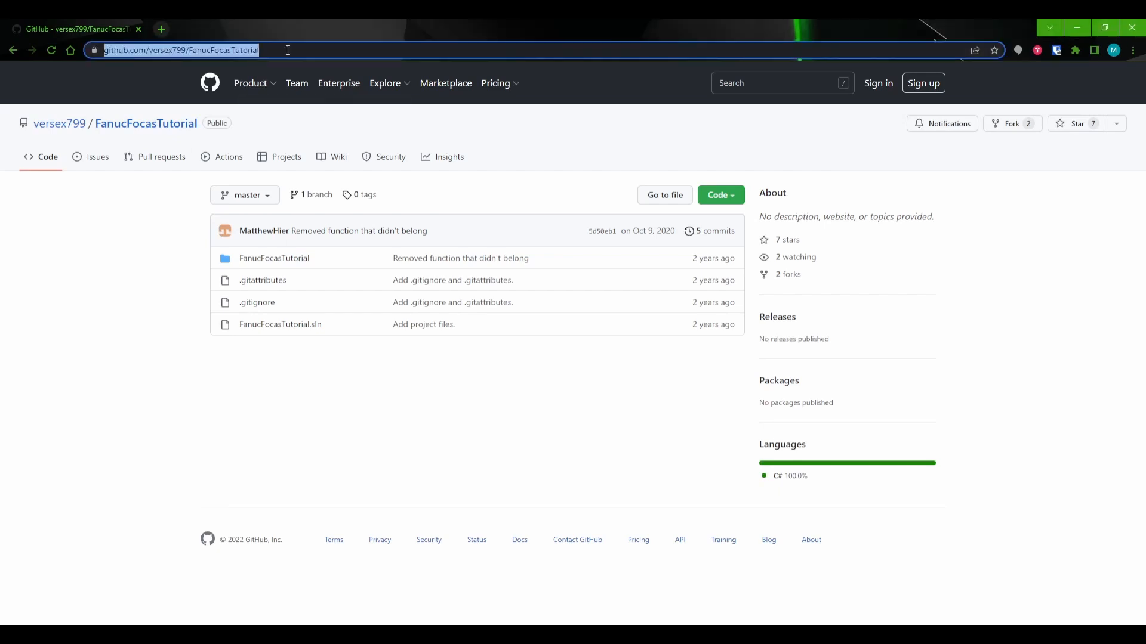